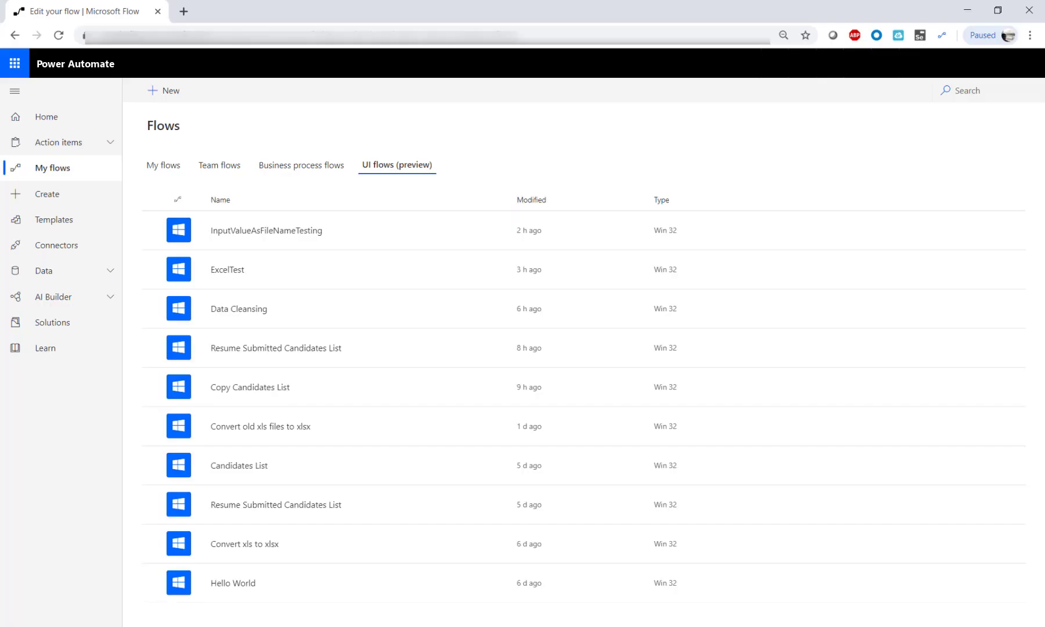
# Step: Create a manually triggered instant flow named Resume Candidates List from My flows
pyautogui.click(164, 165)
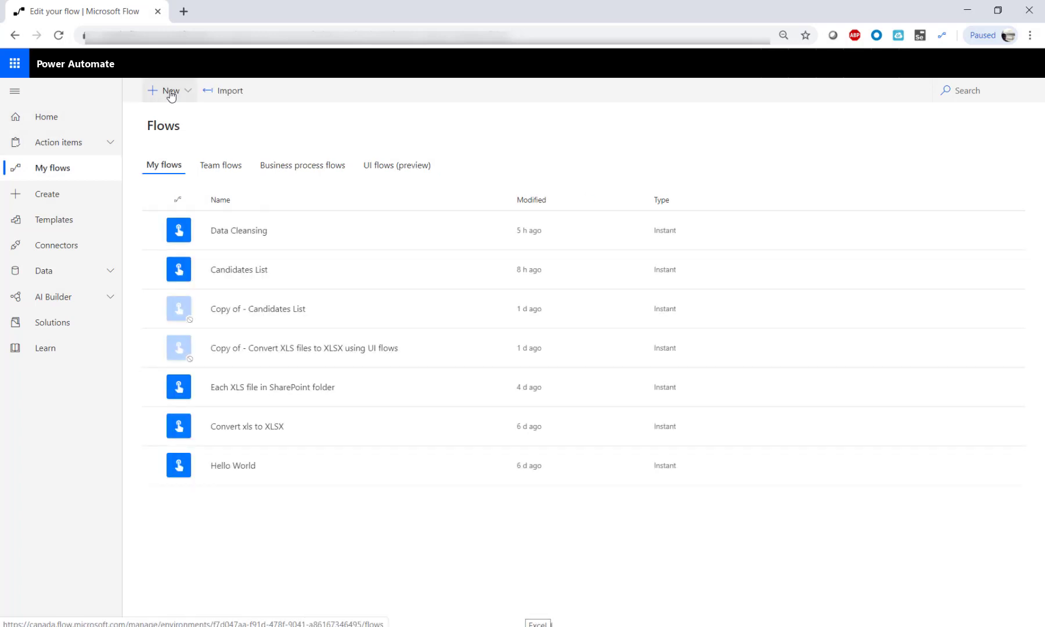
pyautogui.click(170, 91)
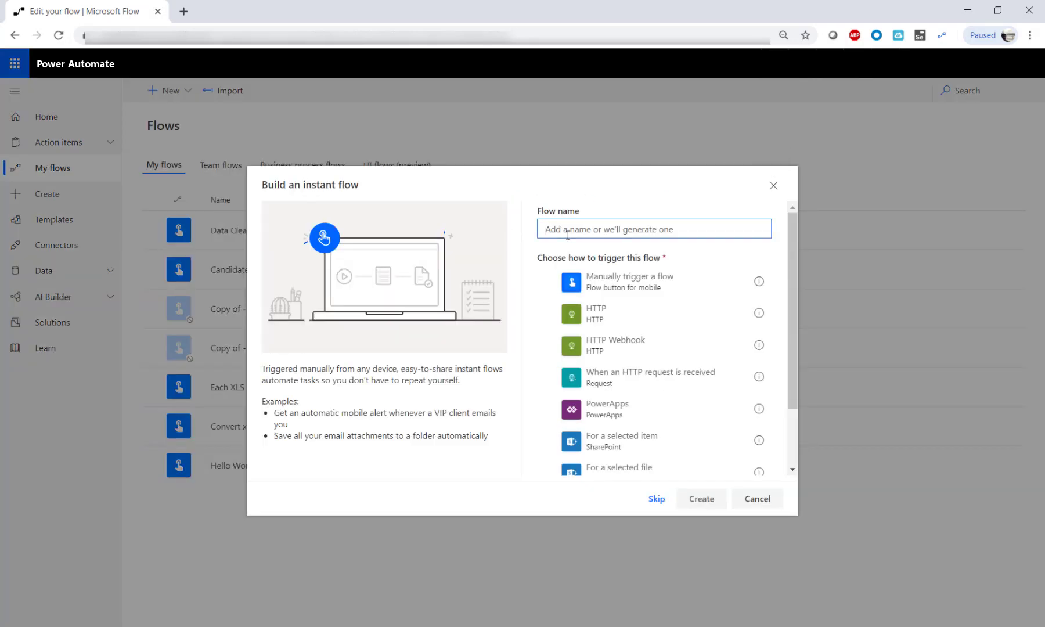
pyautogui.write('Resume Candidates List')
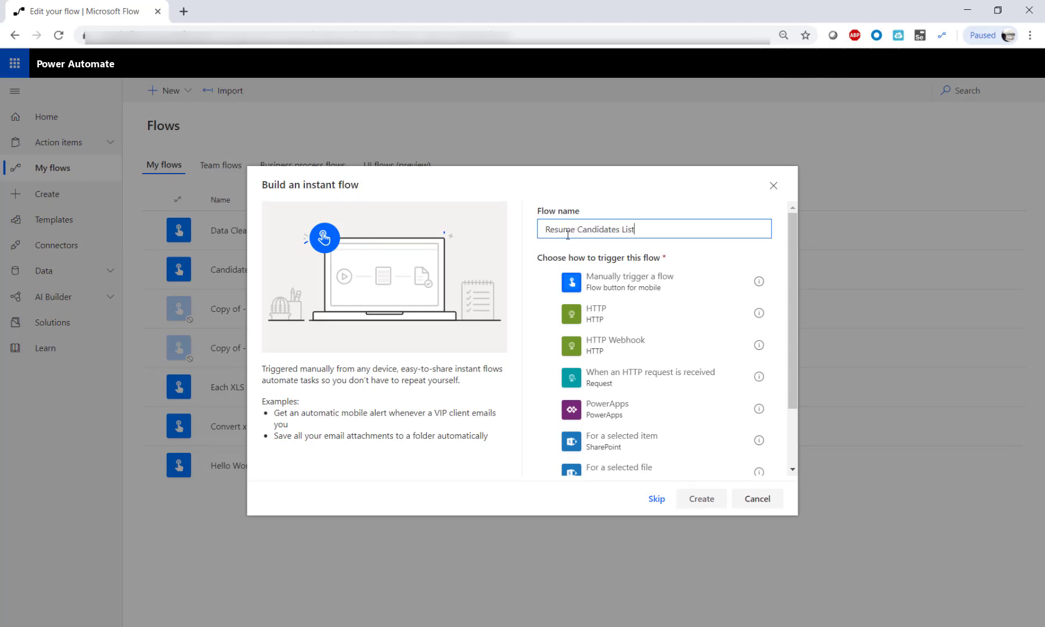
pyautogui.click(701, 498)
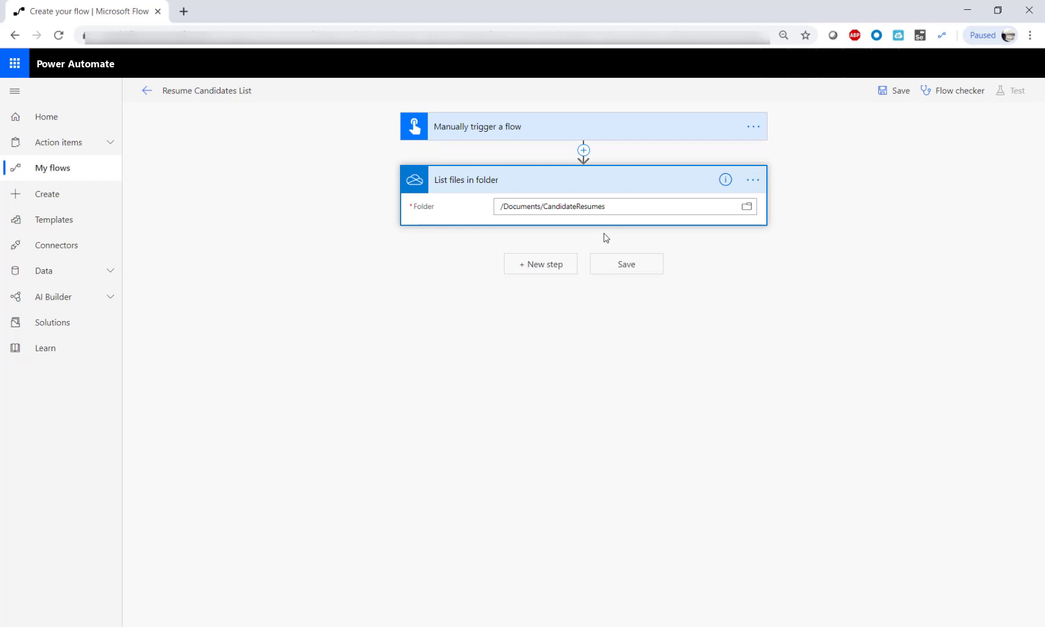
# Step: Inside the loop, add Run a UI flow for desktop and create a new UI flow named Resume Candidates List
pyautogui.write('ui')
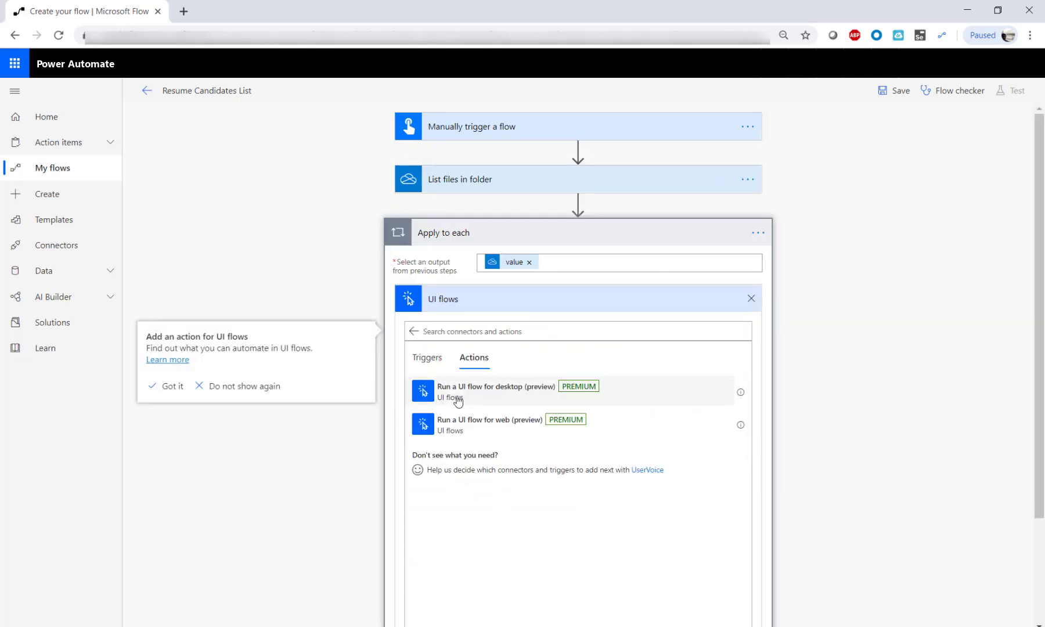
pyautogui.click(496, 391)
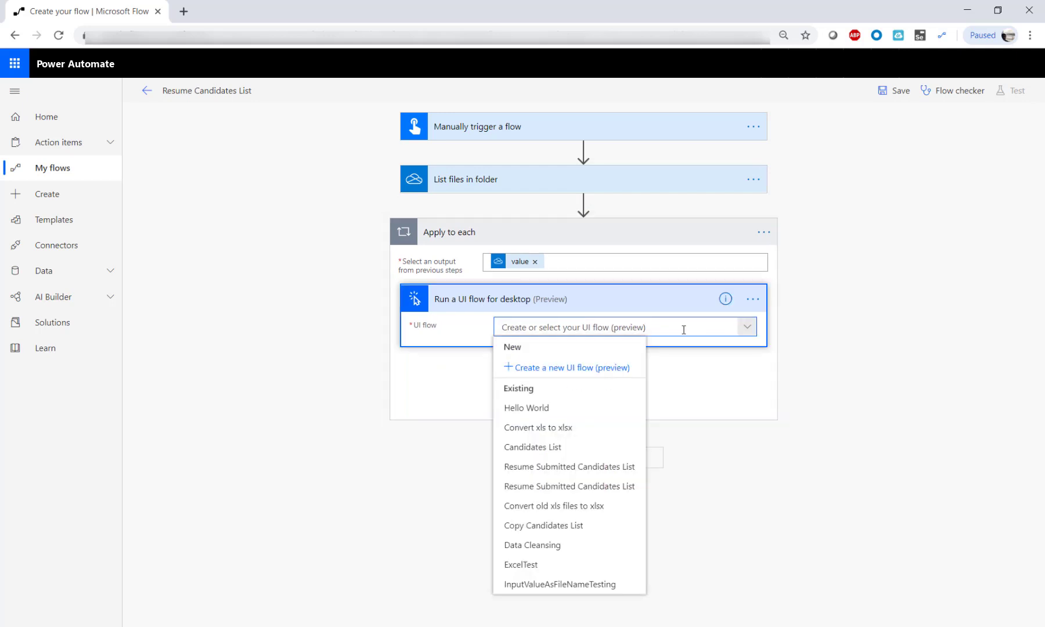
pyautogui.click(571, 367)
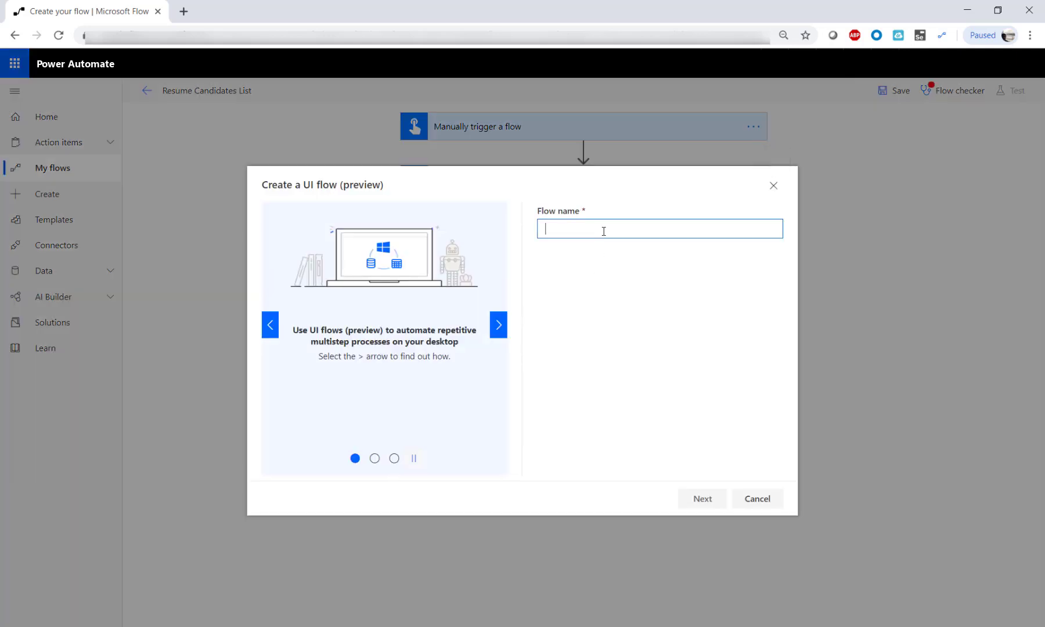
pyautogui.write('Resume Candidates')
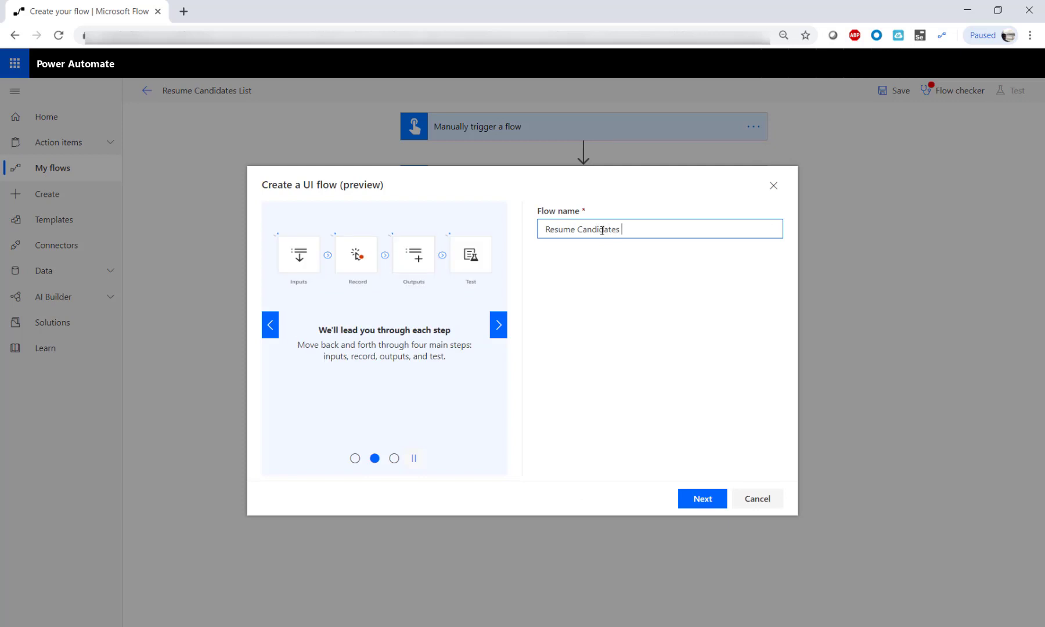
pyautogui.click(702, 498)
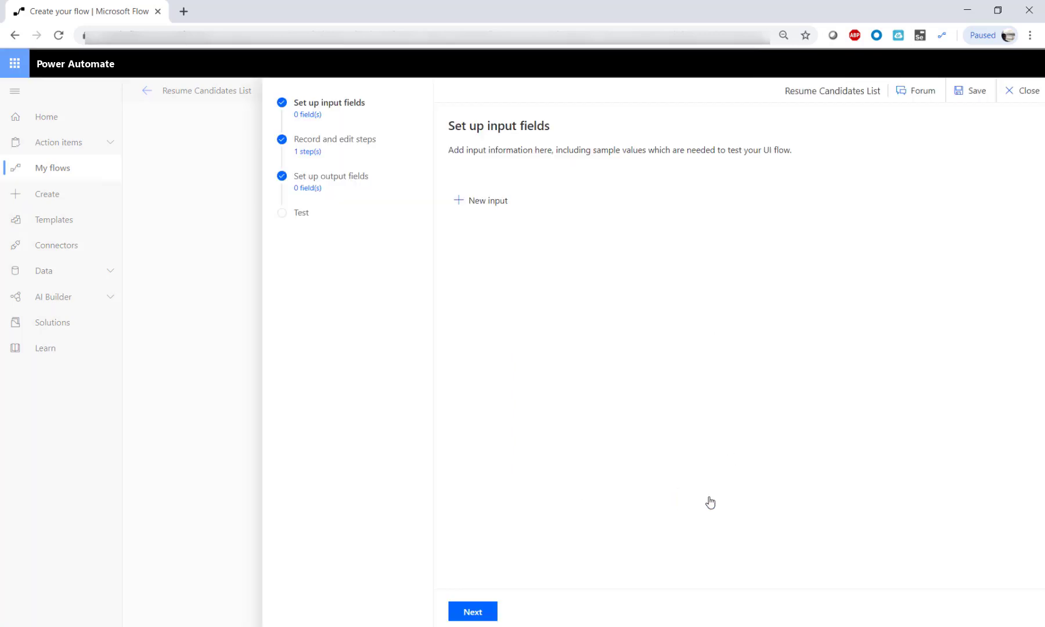
# Step: Add a Resume File input with a sample SharePoint link and launch the desktop recorder
pyautogui.write('Resume File')
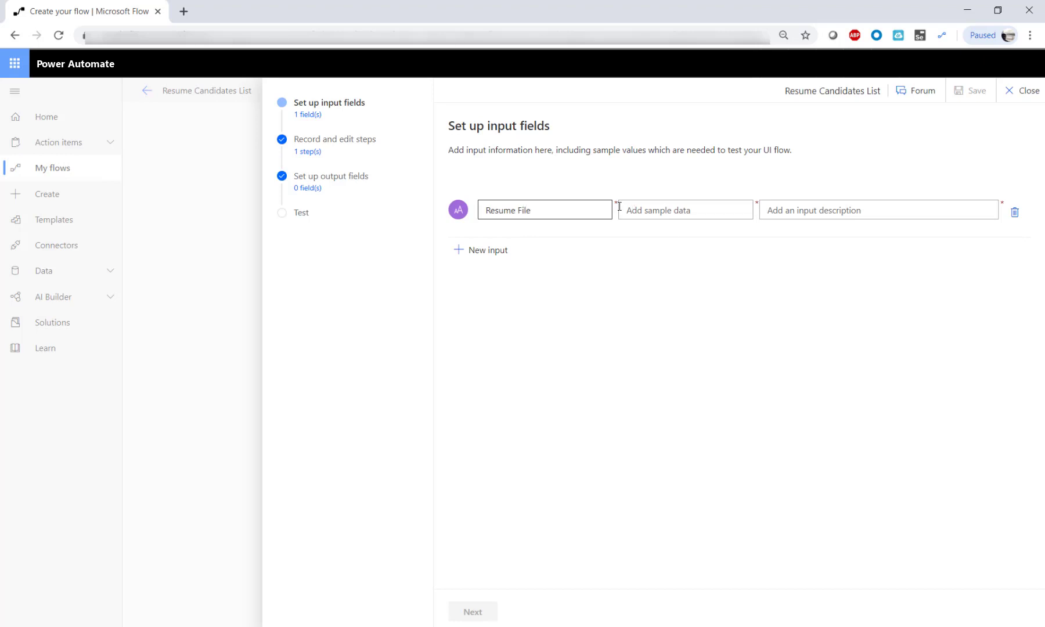
pyautogui.click(685, 211)
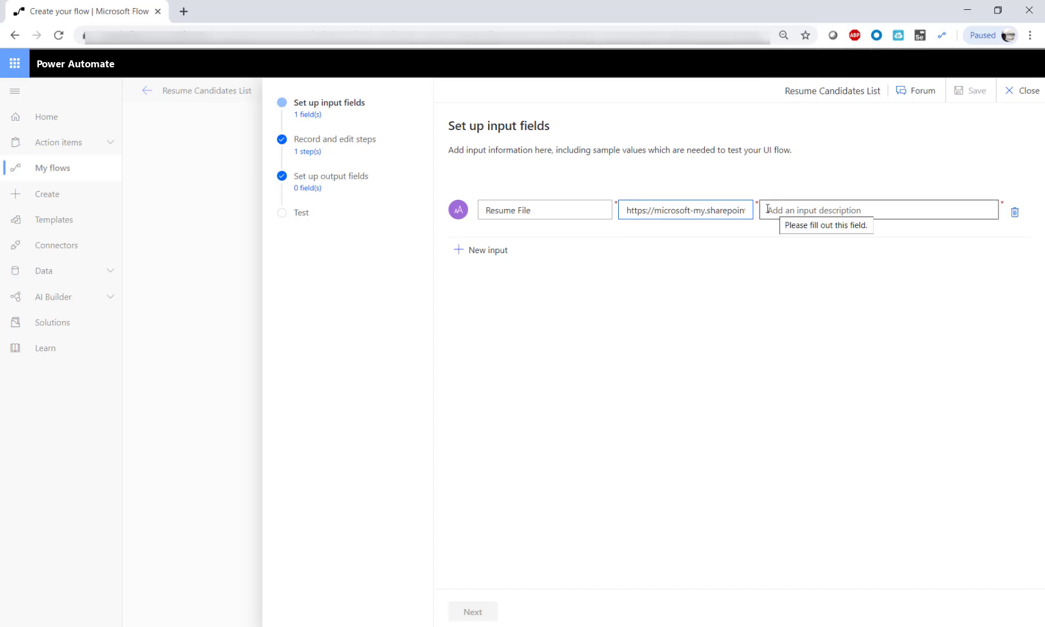
pyautogui.write('Resume File')
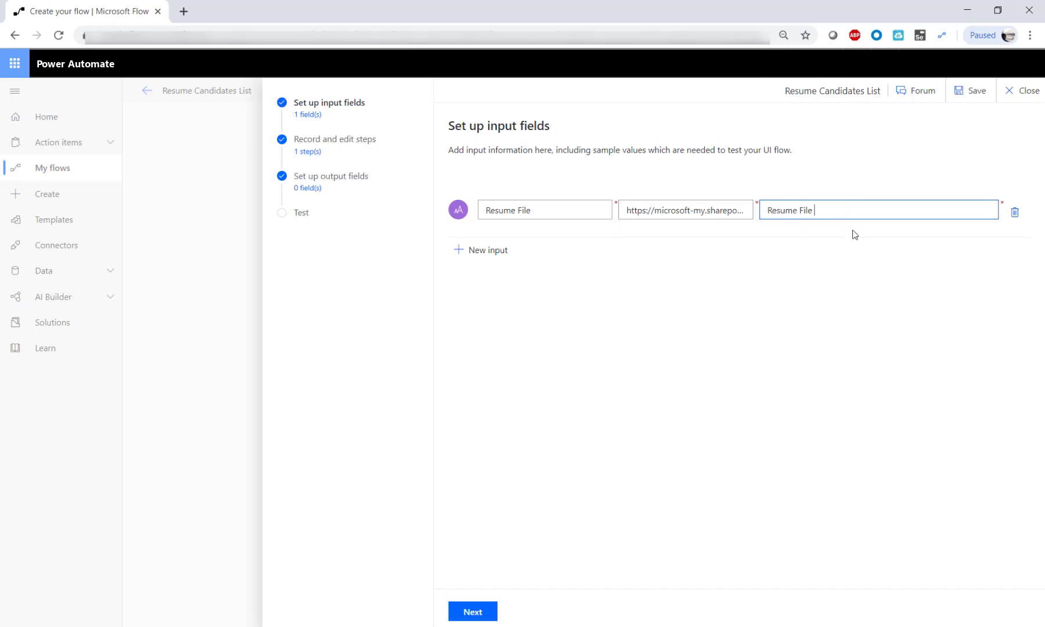
pyautogui.click(488, 250)
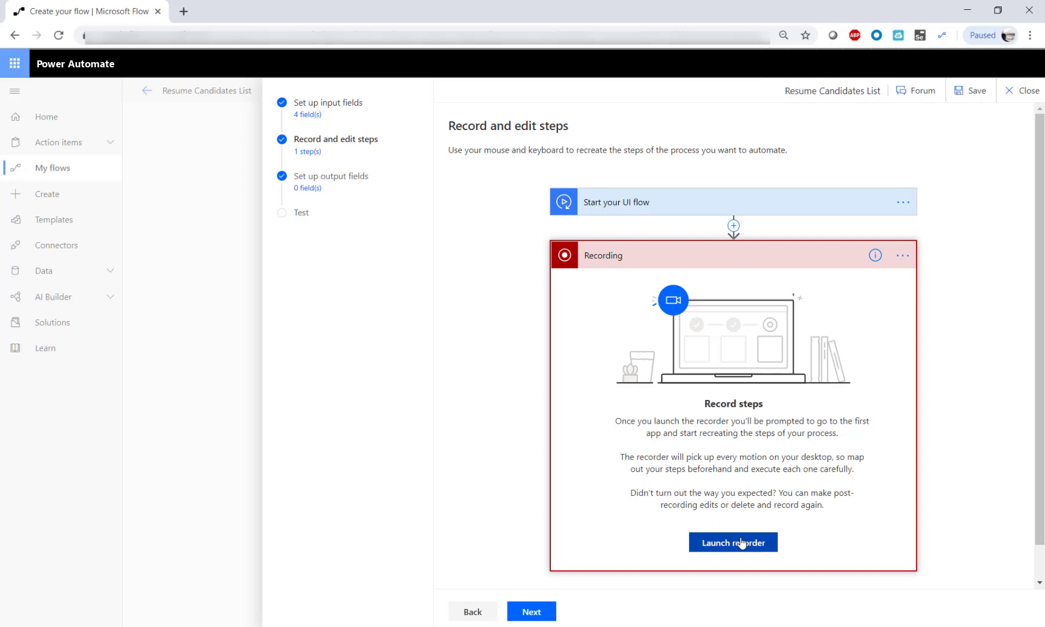
pyautogui.click(733, 543)
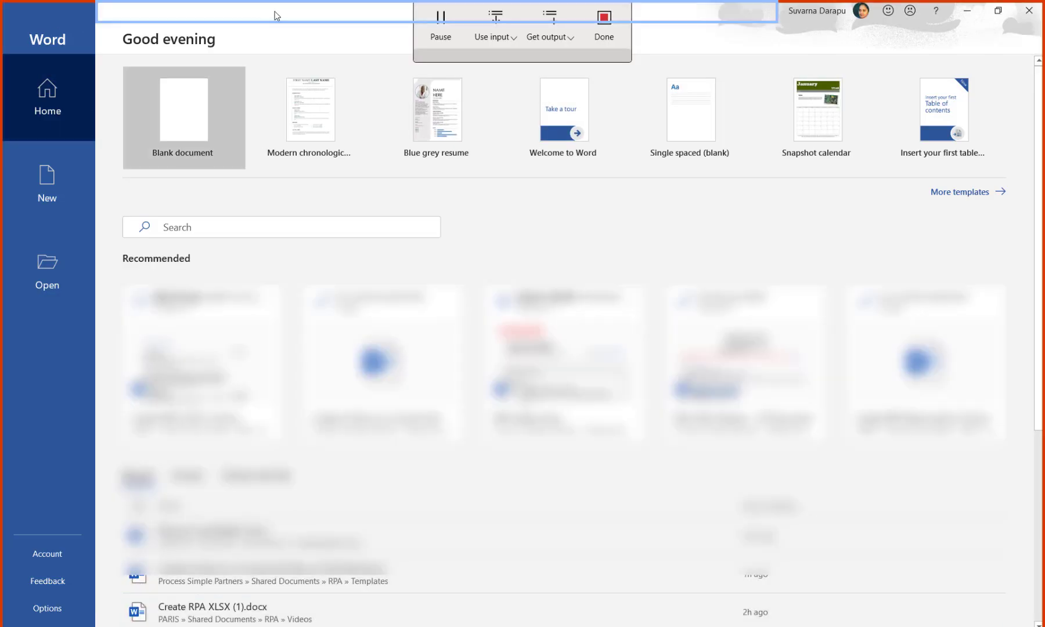
# Step: In Word, browse and open Resume_Candidate1.docx from its SharePoint address
pyautogui.click(47, 272)
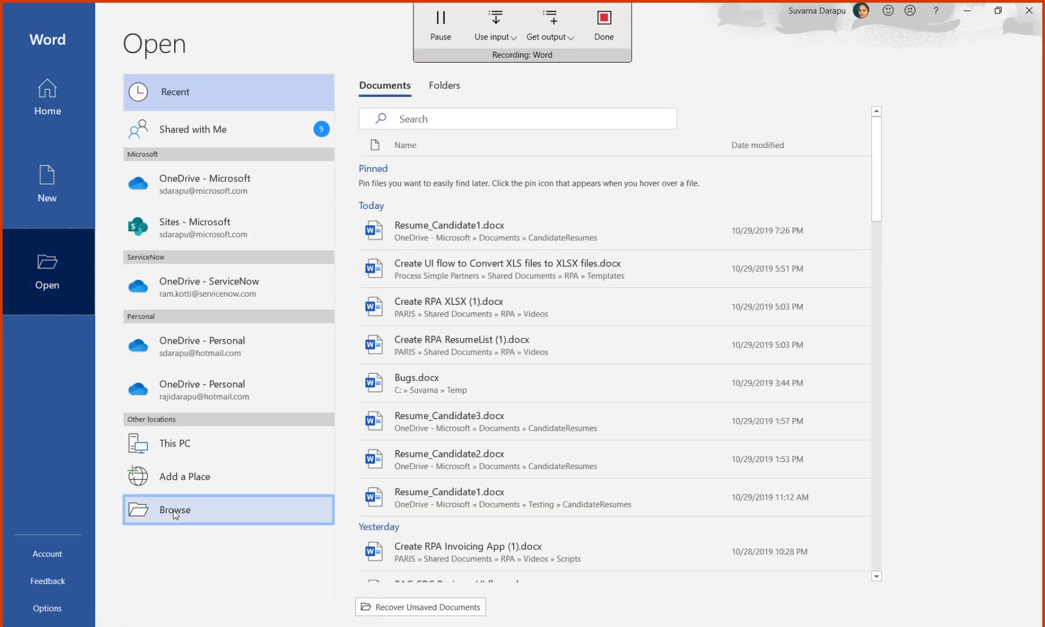
pyautogui.click(174, 510)
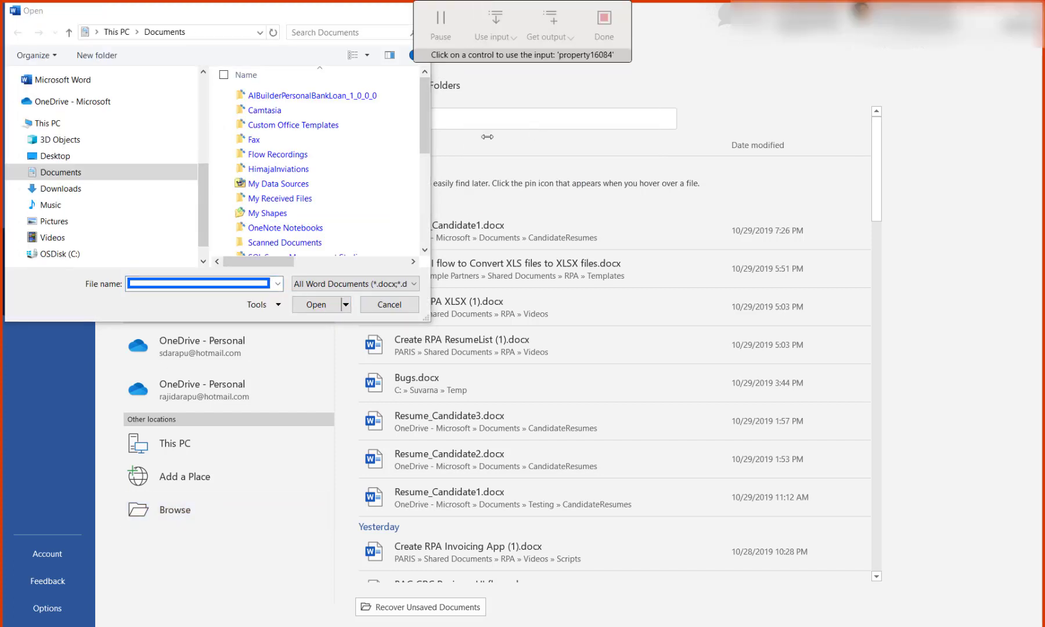
pyautogui.write('https://microsoft-my.sharepoint.com/pe')
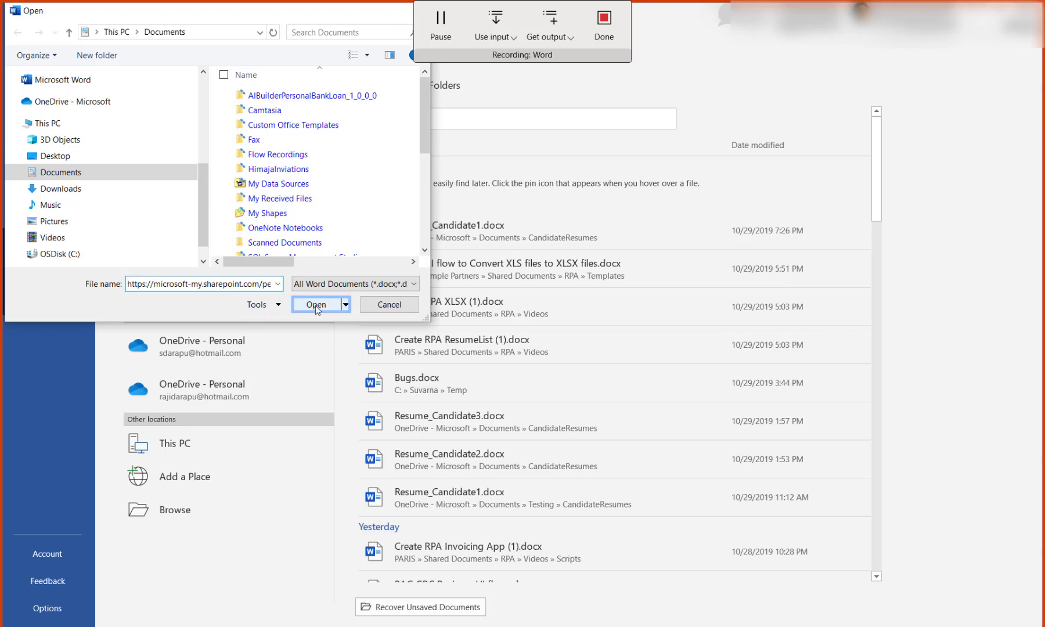
pyautogui.write('dateResumes/Resume_Candidate1.docx')
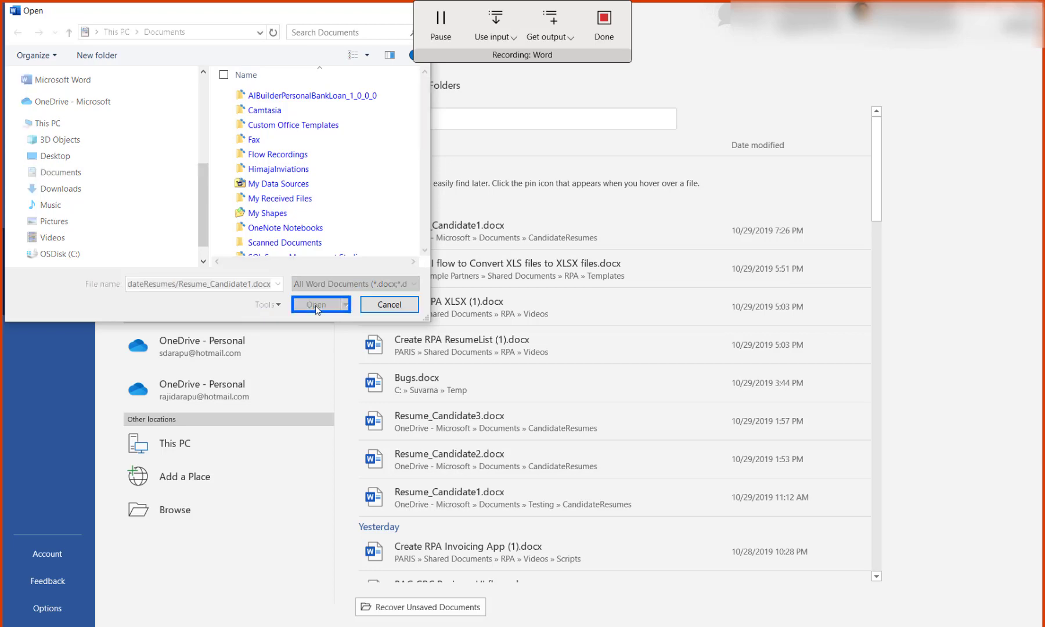
pyautogui.click(316, 305)
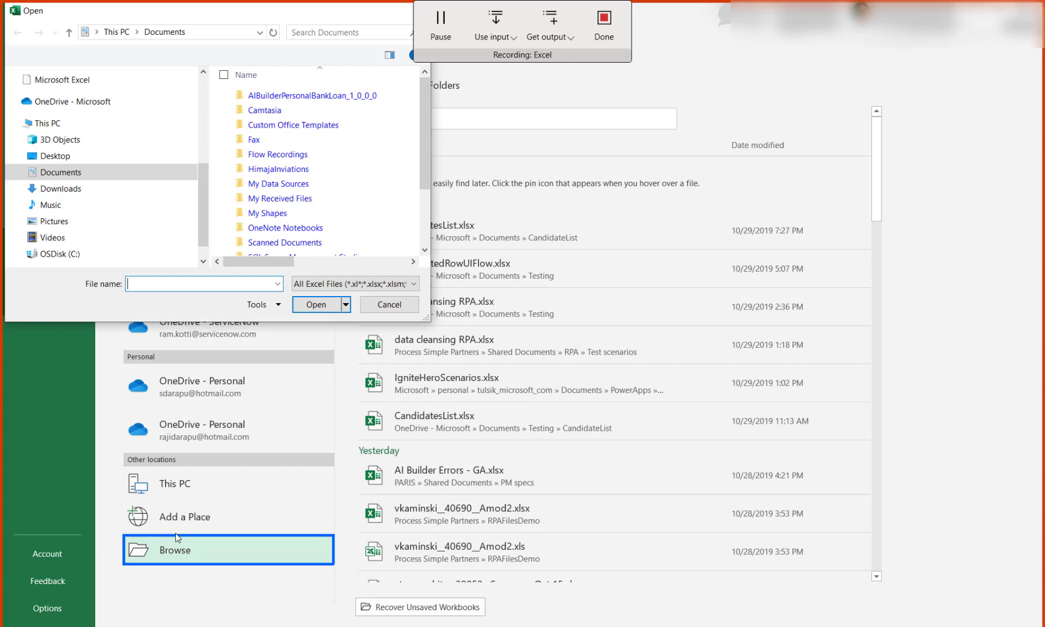
# Step: In Excel, open CandidatesList.xlsx from its SharePoint URL and select cell A2
pyautogui.click(495, 21)
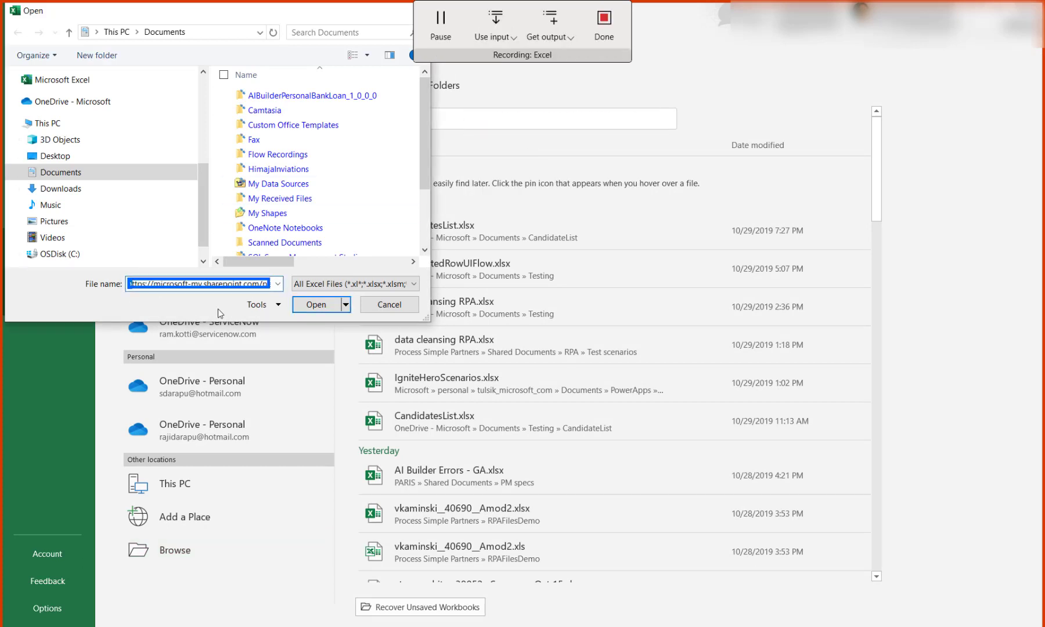
pyautogui.click(317, 304)
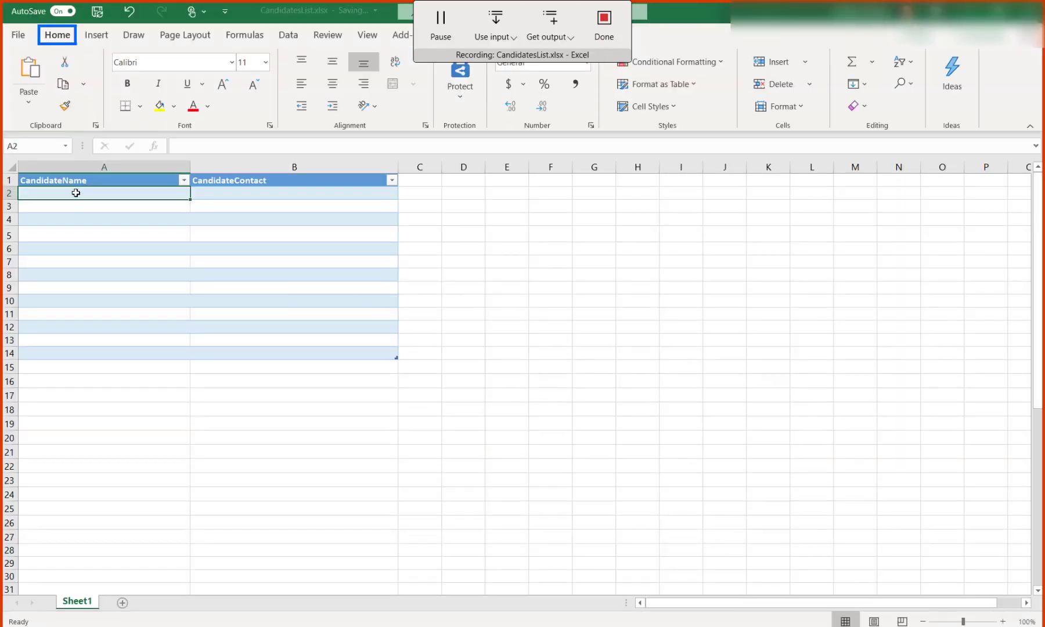
pyautogui.click(104, 193)
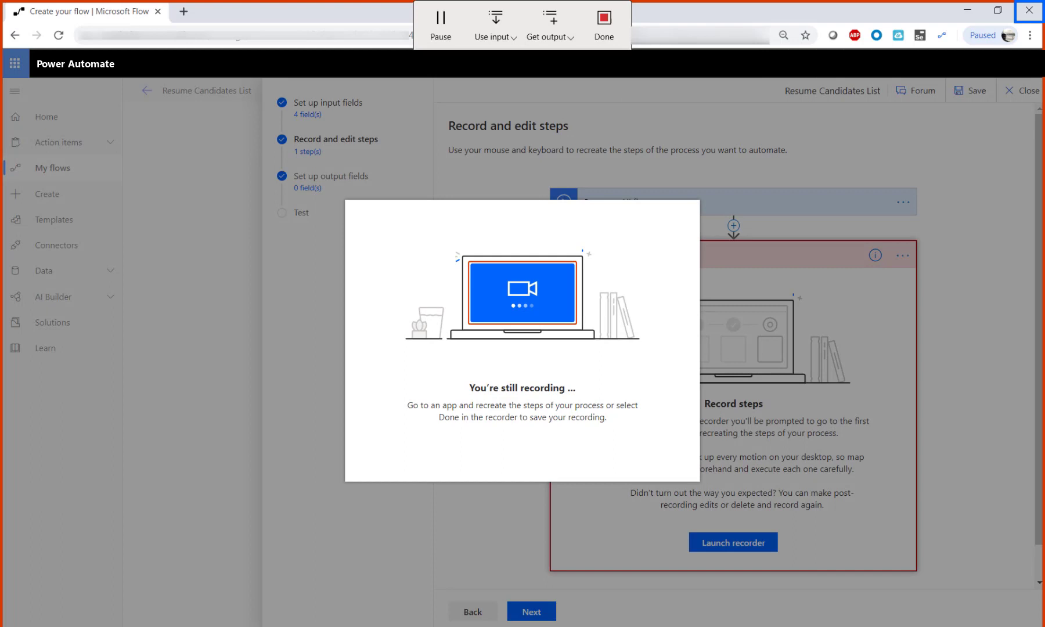
# Step: Finish recording and expand the captured Word script steps for review
pyautogui.click(603, 23)
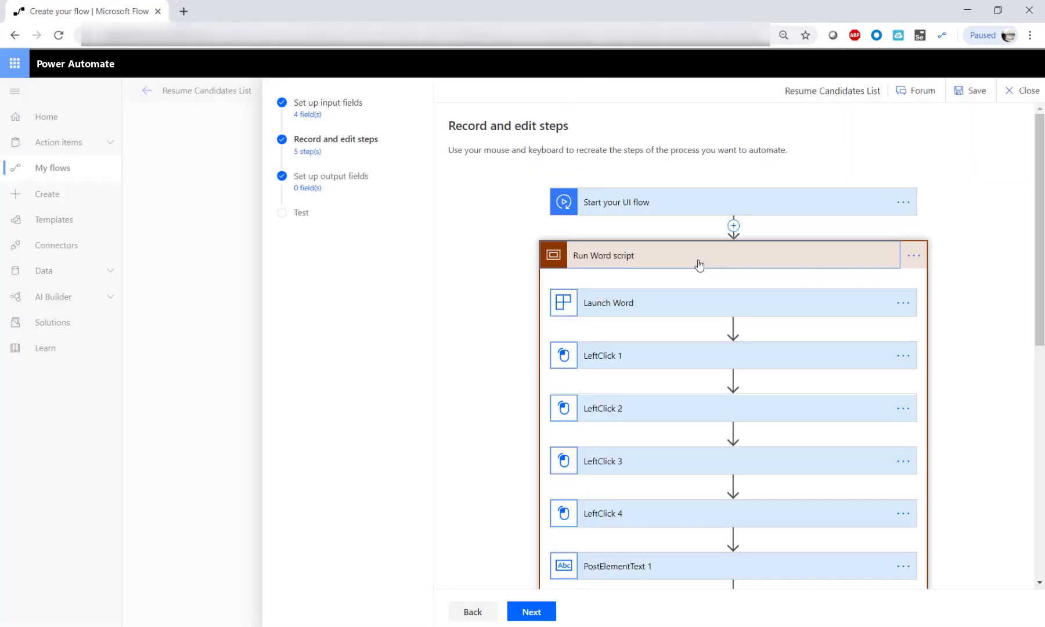
pyautogui.click(602, 407)
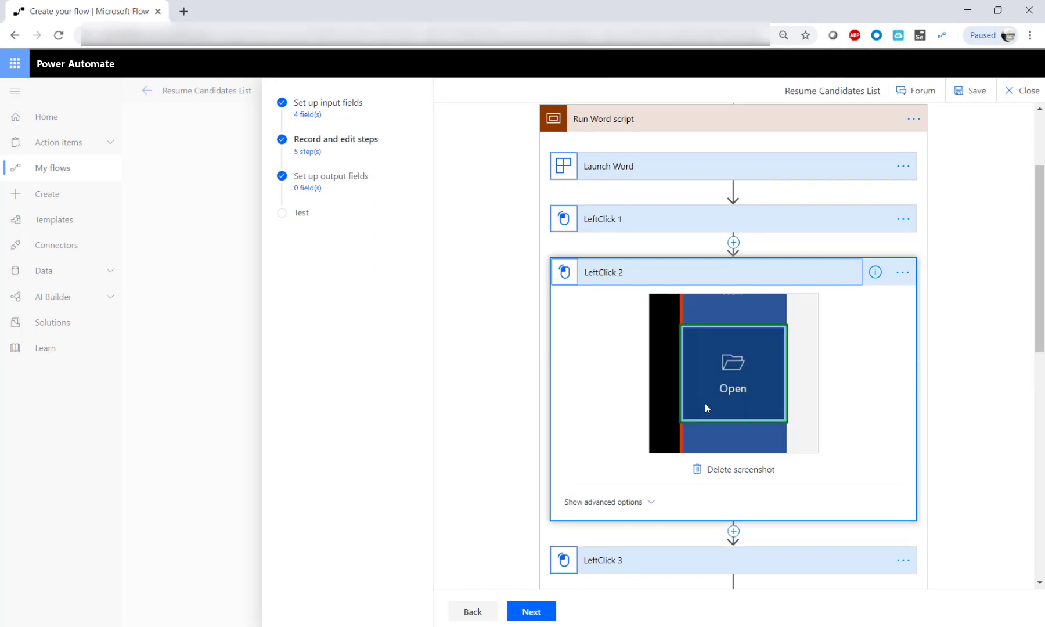
pyautogui.scroll(-3)
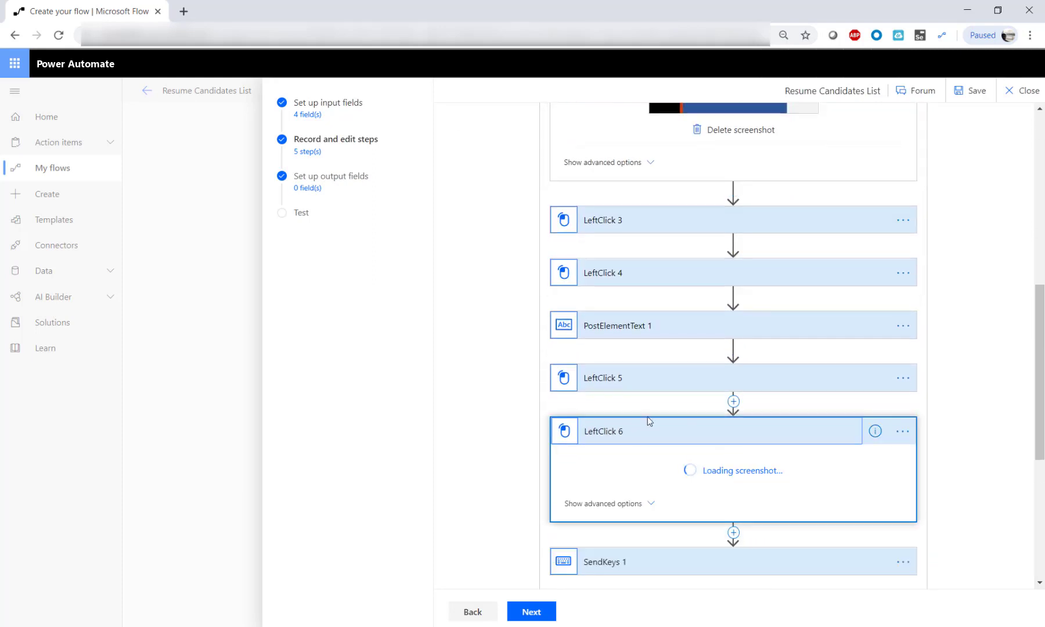
pyautogui.scroll(-3)
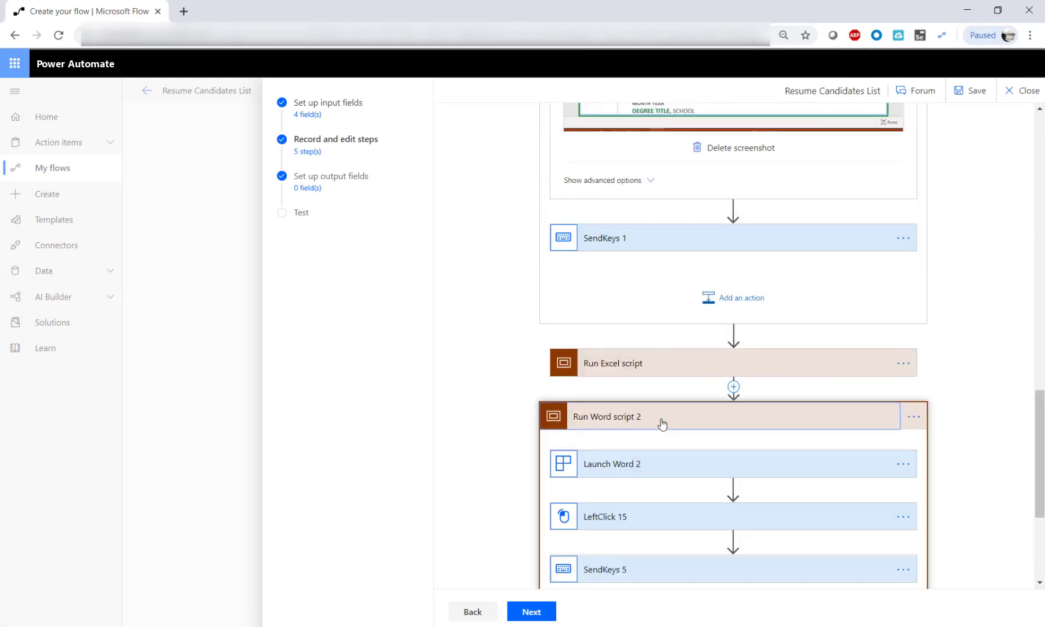
pyautogui.click(611, 464)
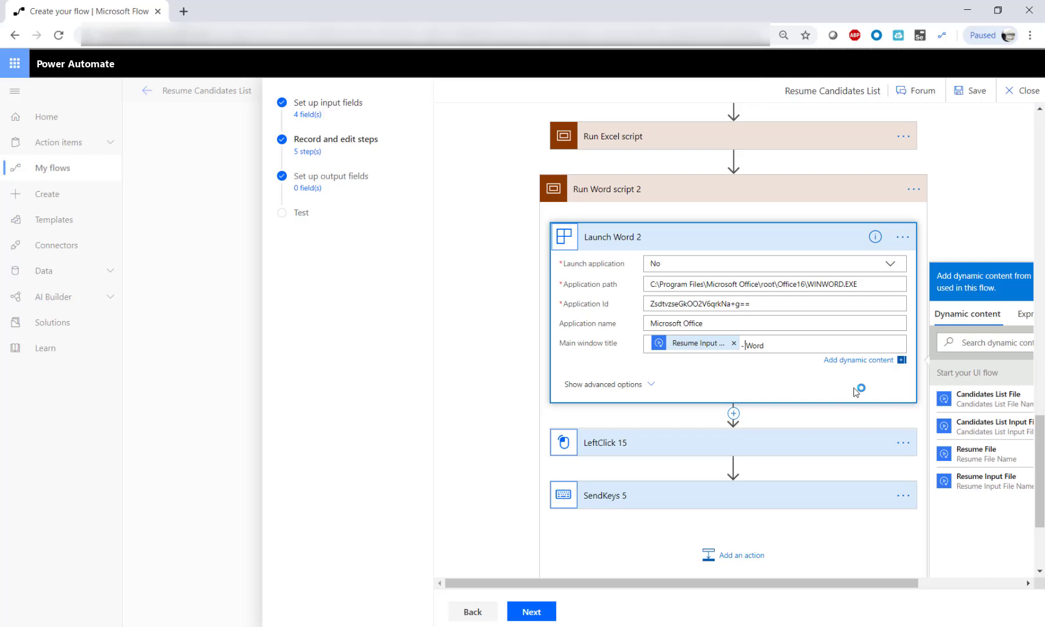
# Step: Set the Launch Excel 2 and Launch Word 3 window titles from the input file name dynamic content
pyautogui.scroll(-3)
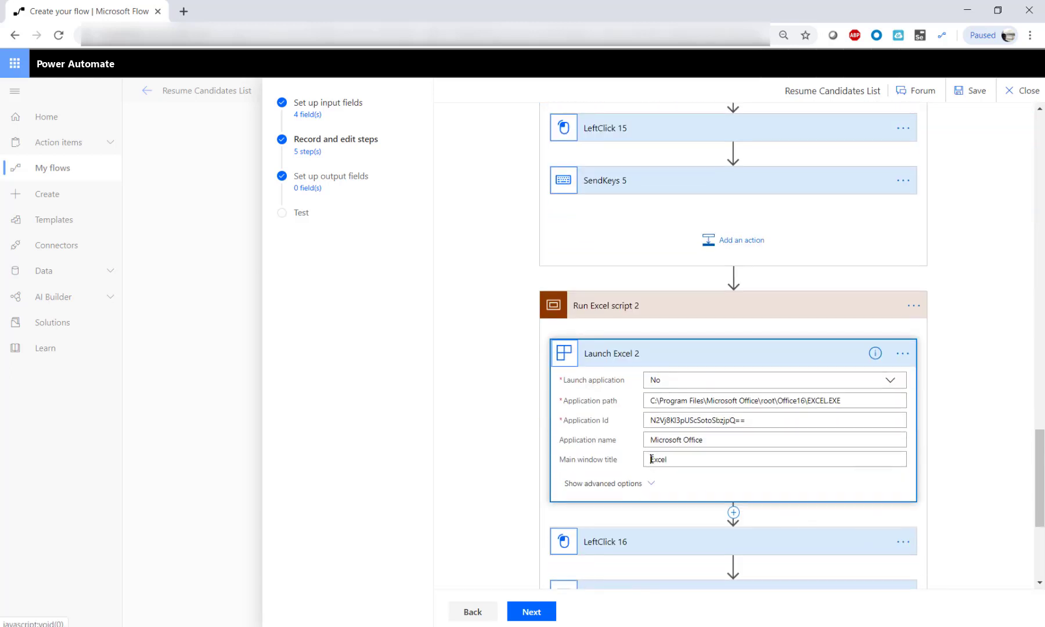
pyautogui.click(773, 459)
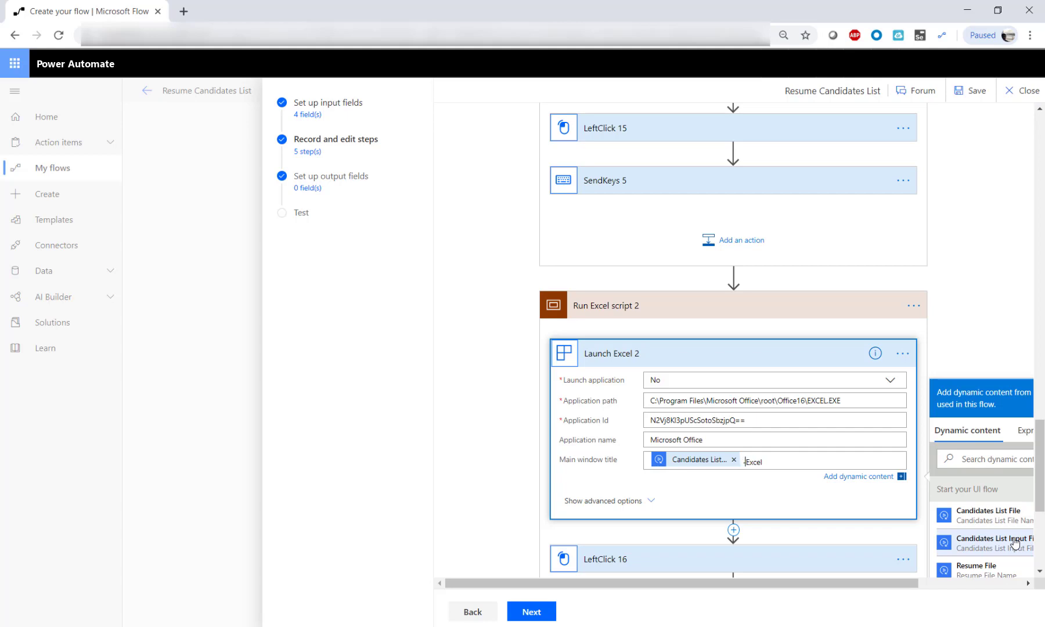
pyautogui.scroll(-3)
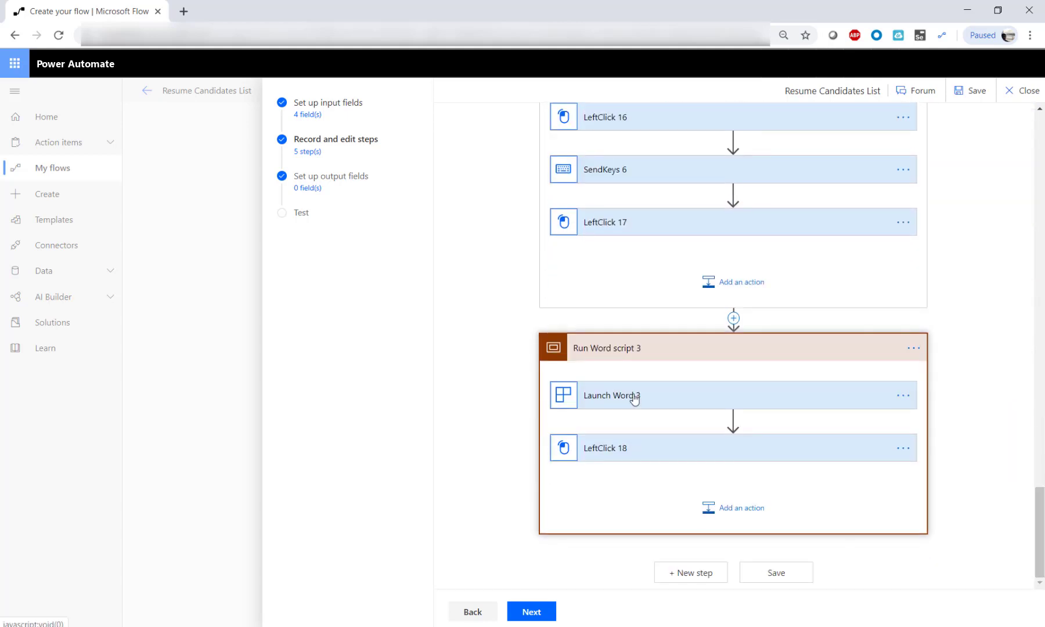
pyautogui.click(611, 394)
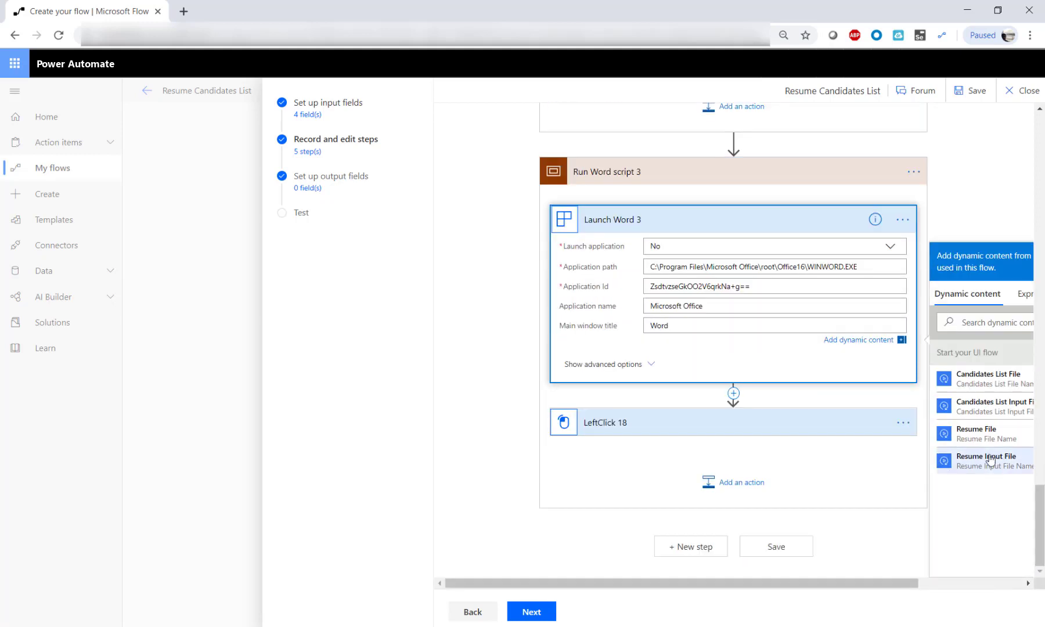
pyautogui.click(985, 462)
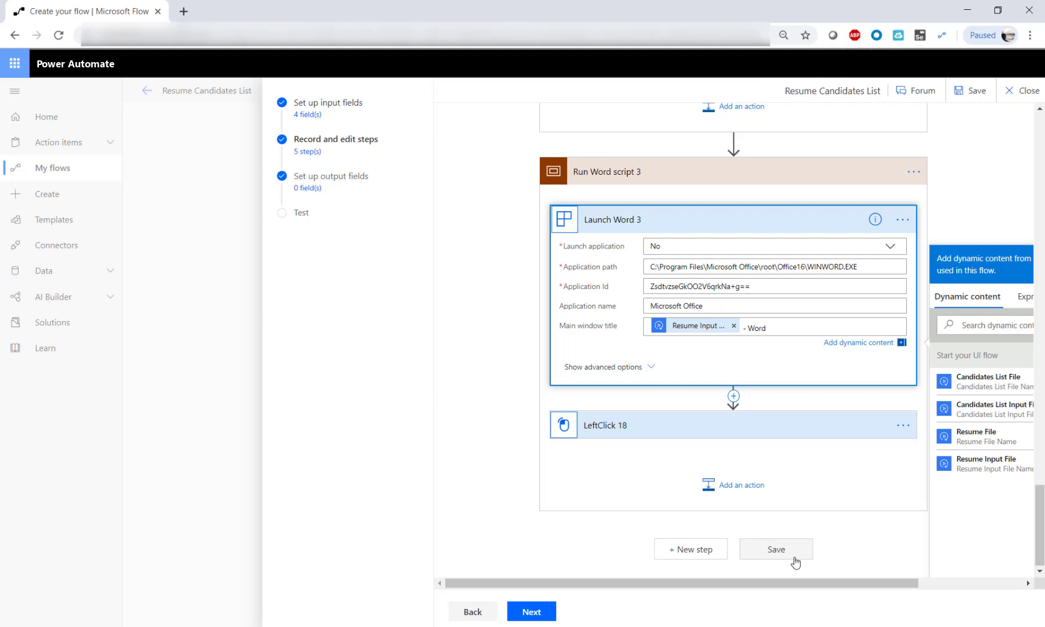
# Step: Save the UI flow and start a test with Resume_Candidate1.docx and CandidatesList.xlsx as inputs
pyautogui.click(776, 549)
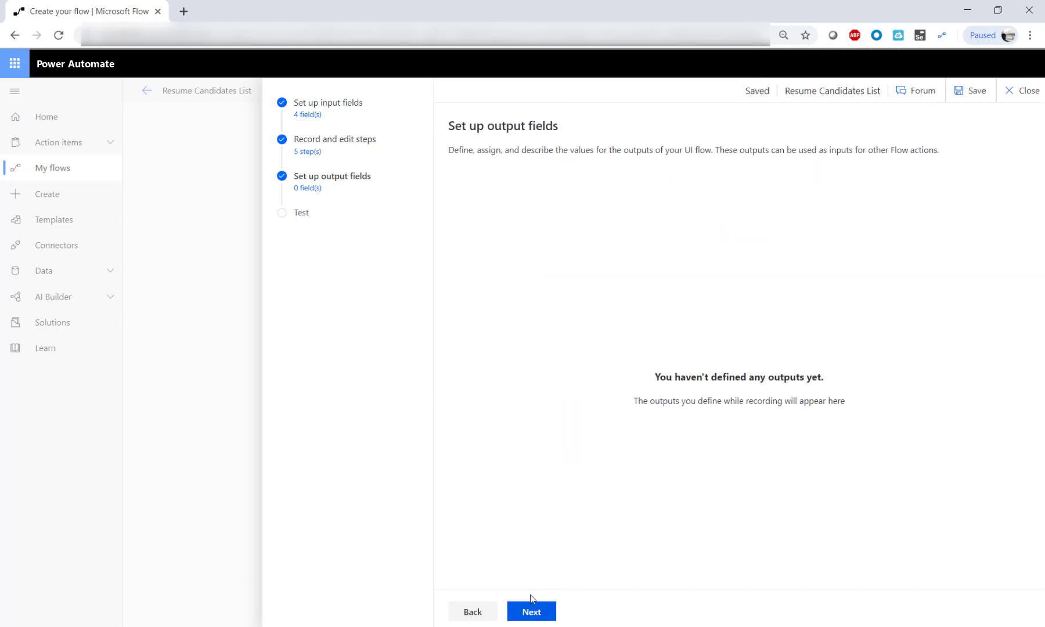
pyautogui.click(531, 612)
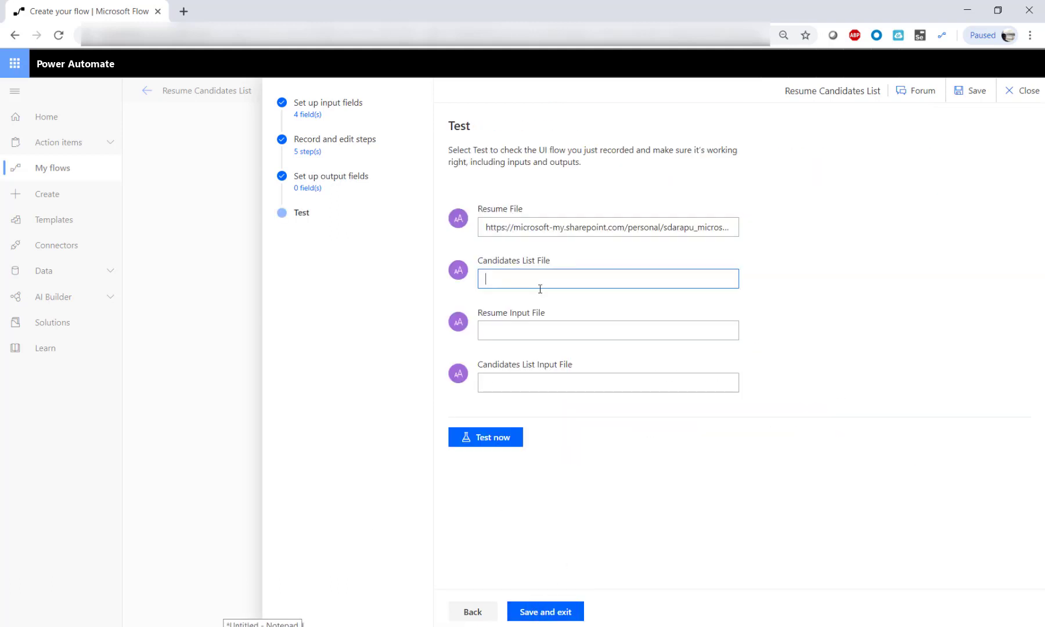
pyautogui.write('Resume_Candidate1.docx')
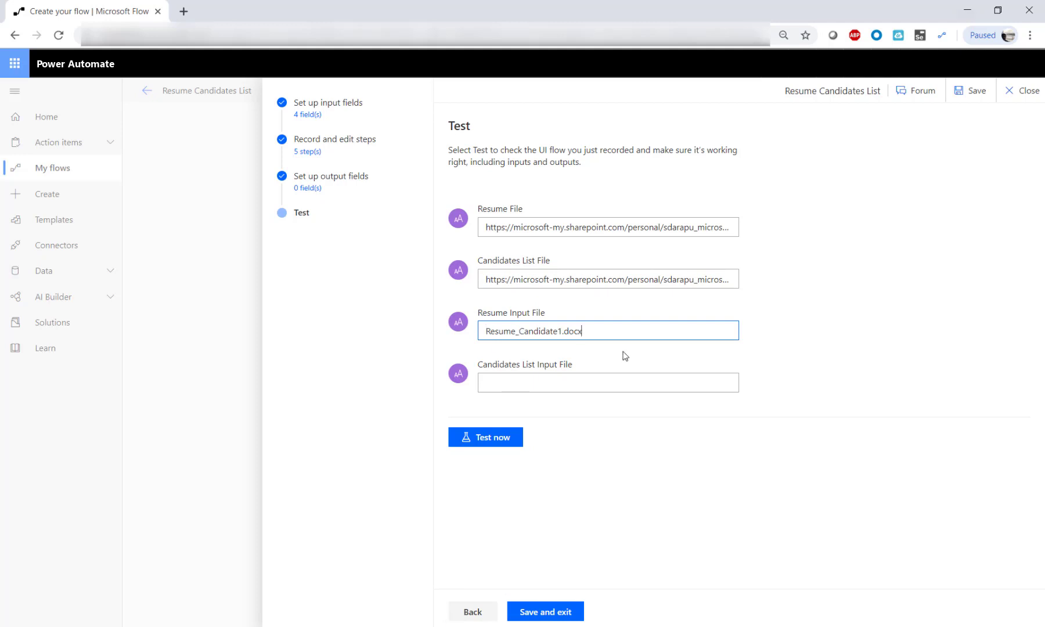
pyautogui.write('CandidatesList.xlsx')
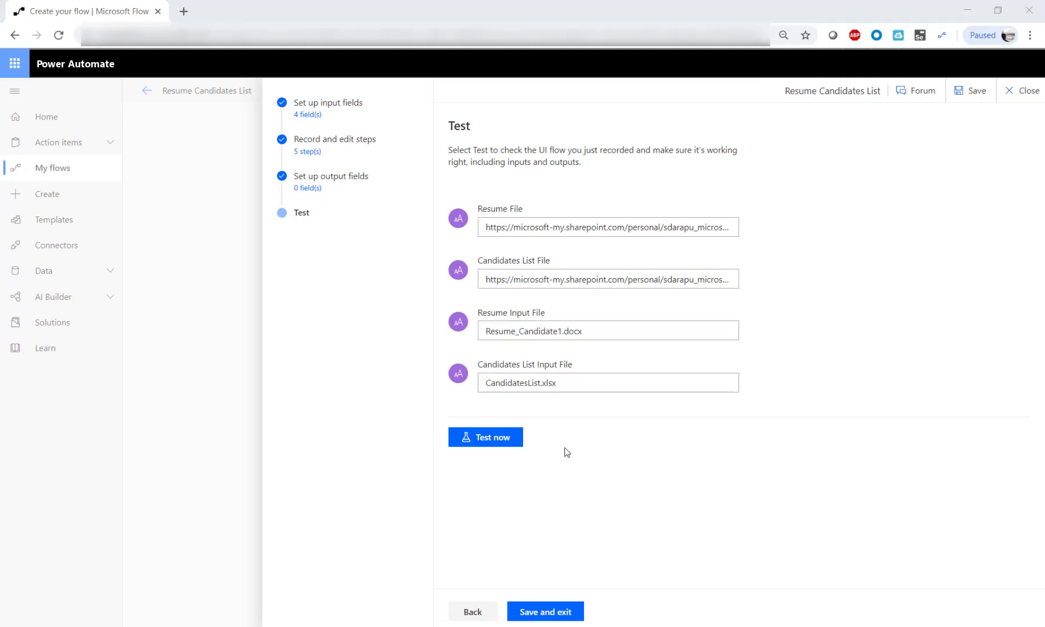
pyautogui.click(486, 437)
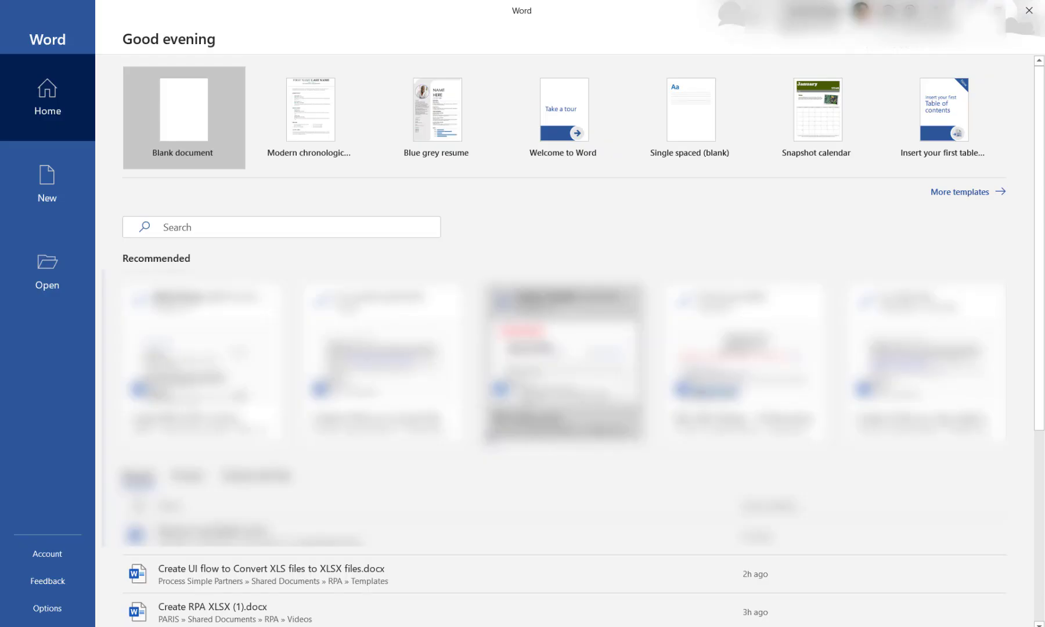
# Step: Let the test run replay the Word and Excel open steps to completion
pyautogui.click(46, 271)
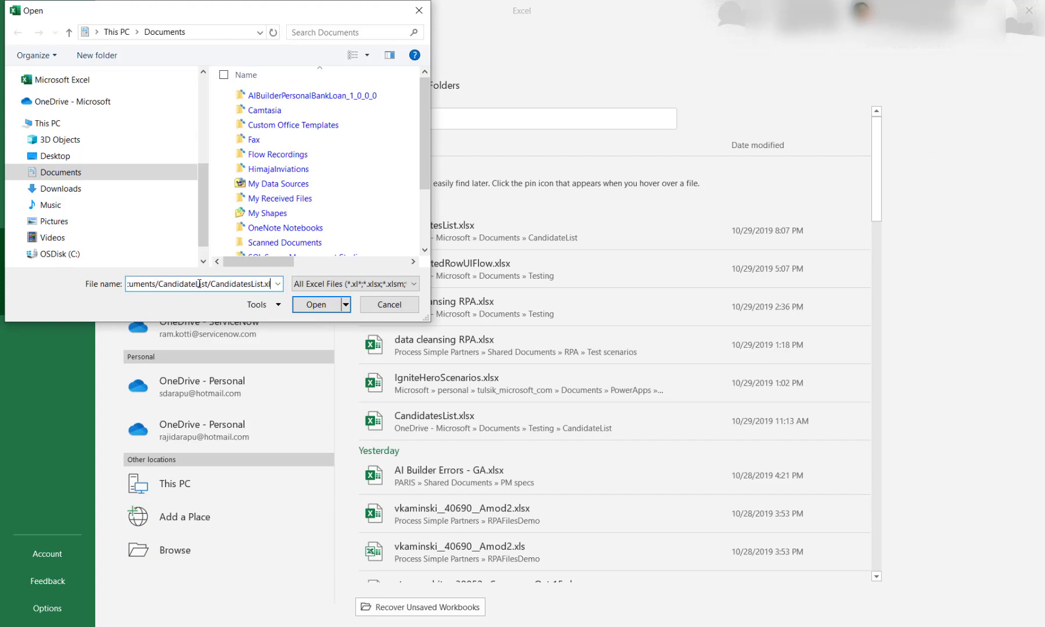
pyautogui.click(317, 304)
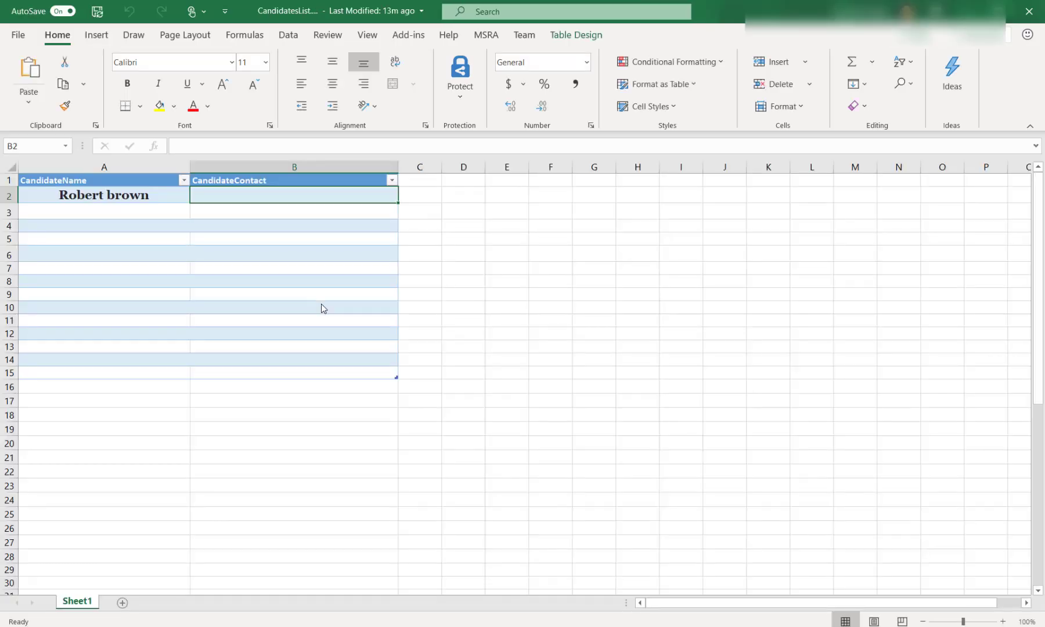
pyautogui.click(105, 194)
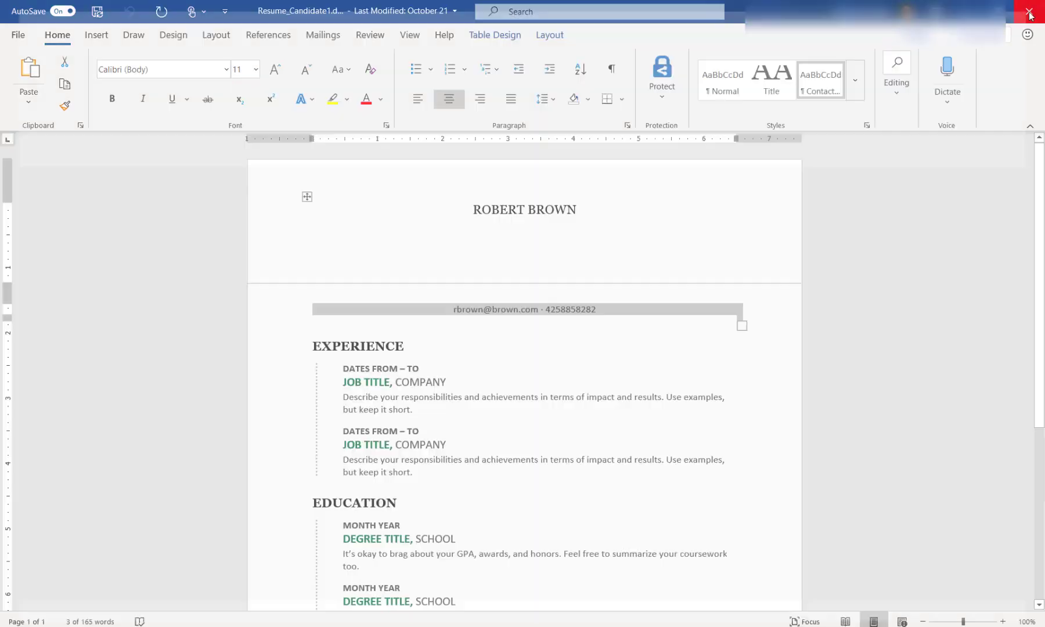
pyautogui.click(1030, 12)
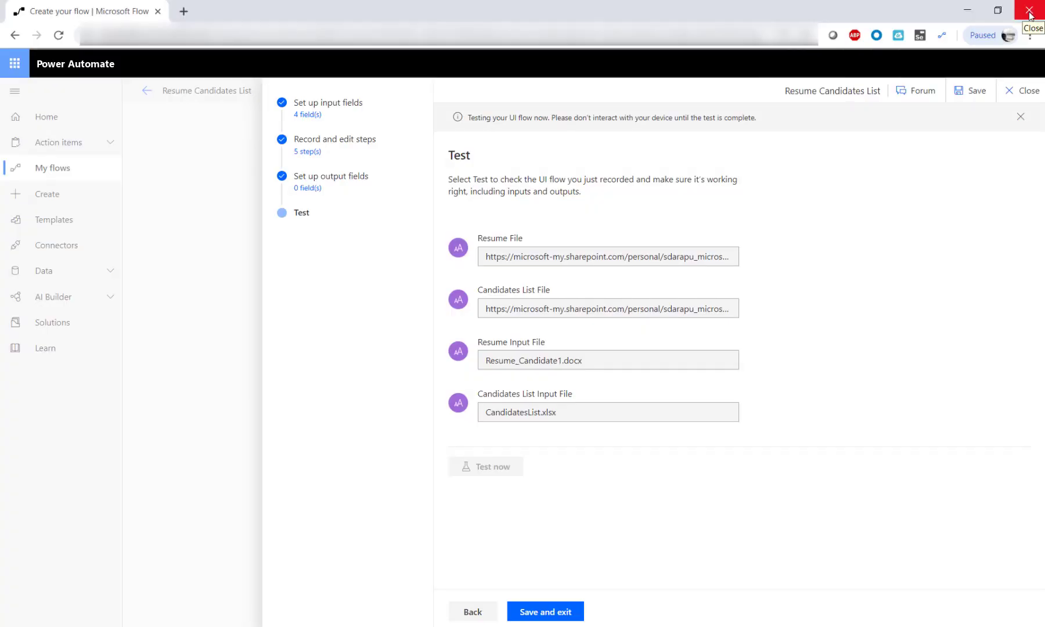
# Step: Save and exit the tested UI flow, returning to its Resume File input in the cloud flow
pyautogui.click(485, 467)
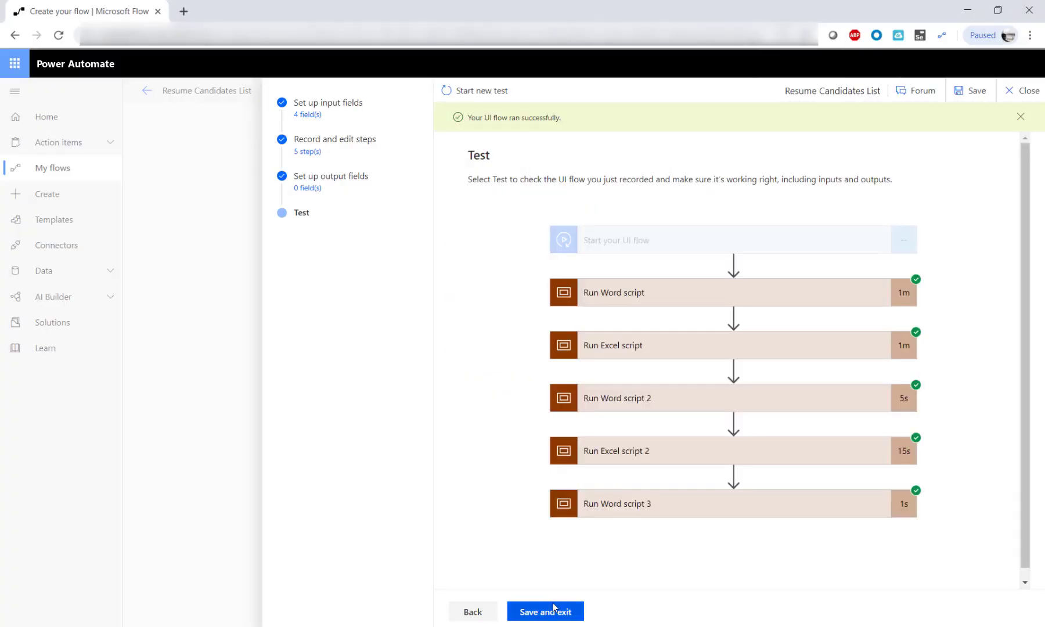
pyautogui.click(545, 611)
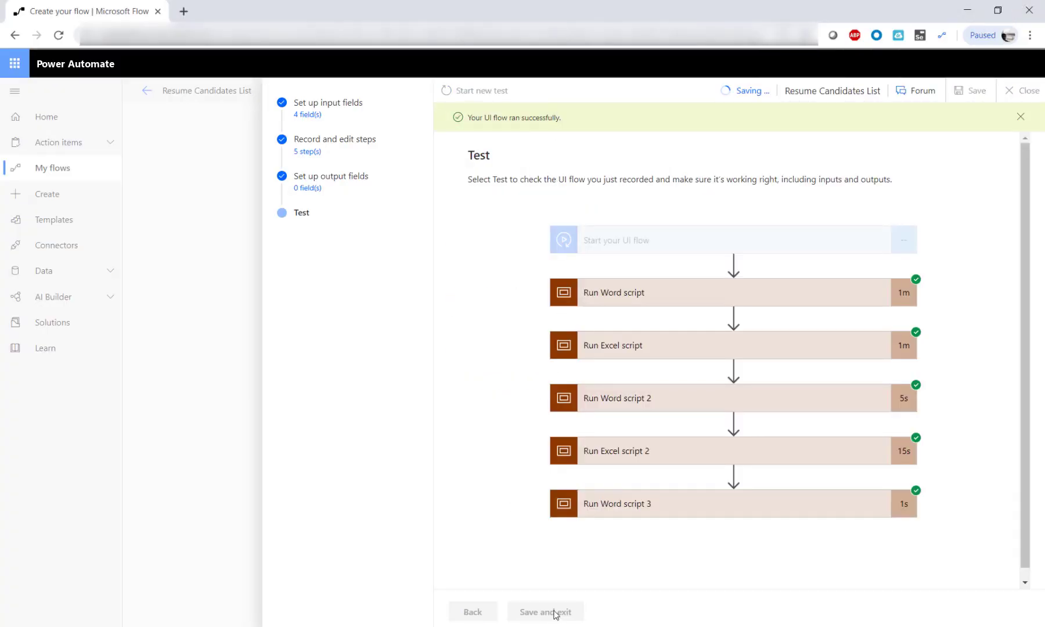
pyautogui.click(545, 612)
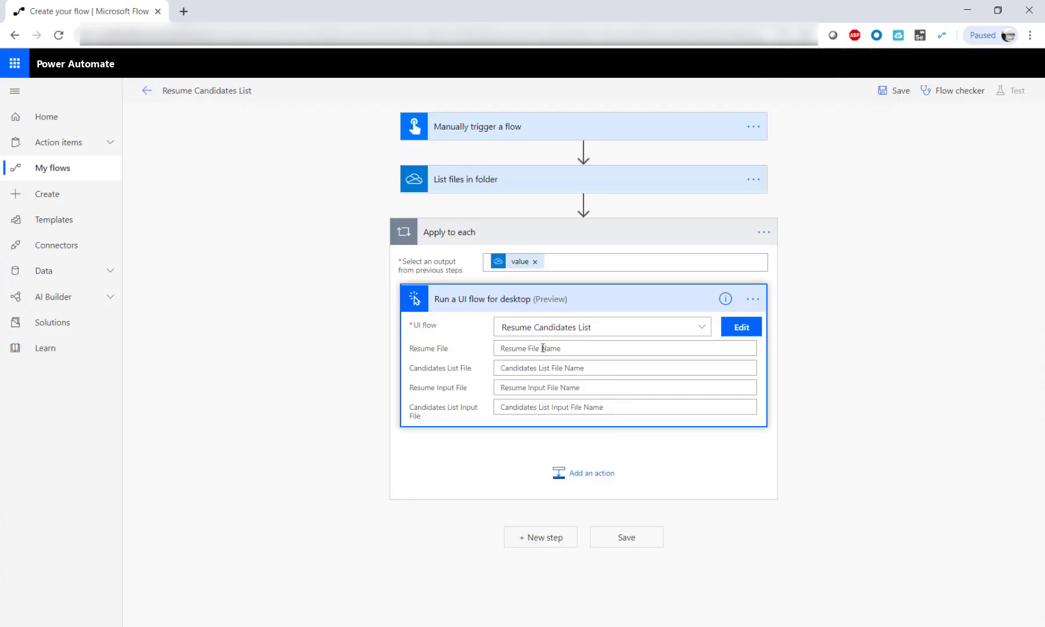
# Step: Set Resume File to the SharePoint folder path plus Display name, and the list input to CandidatesList.xlsx
pyautogui.click(623, 349)
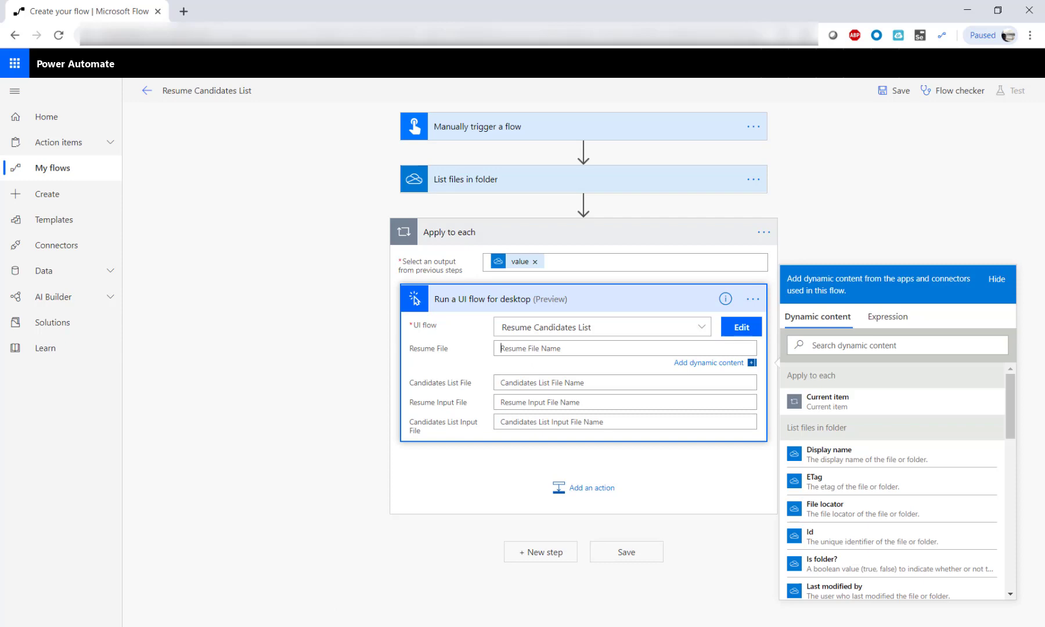
pyautogui.write('https://microsoft-my.sharepoint.com/personal/sdarapu_microsoft_com/Documents/Documents/CandidateResumes/')
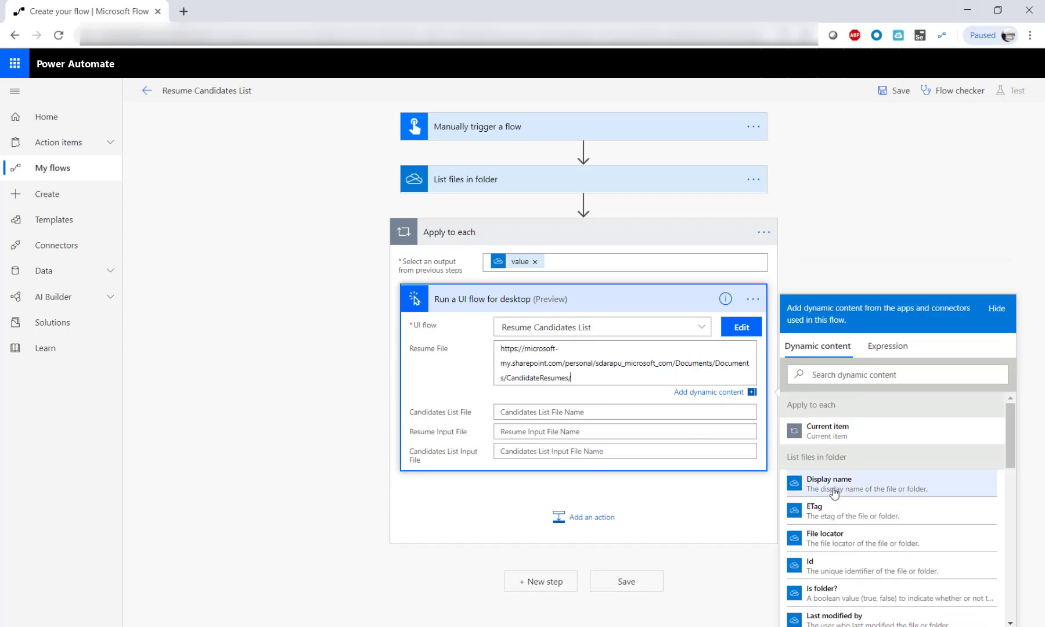
pyautogui.click(833, 485)
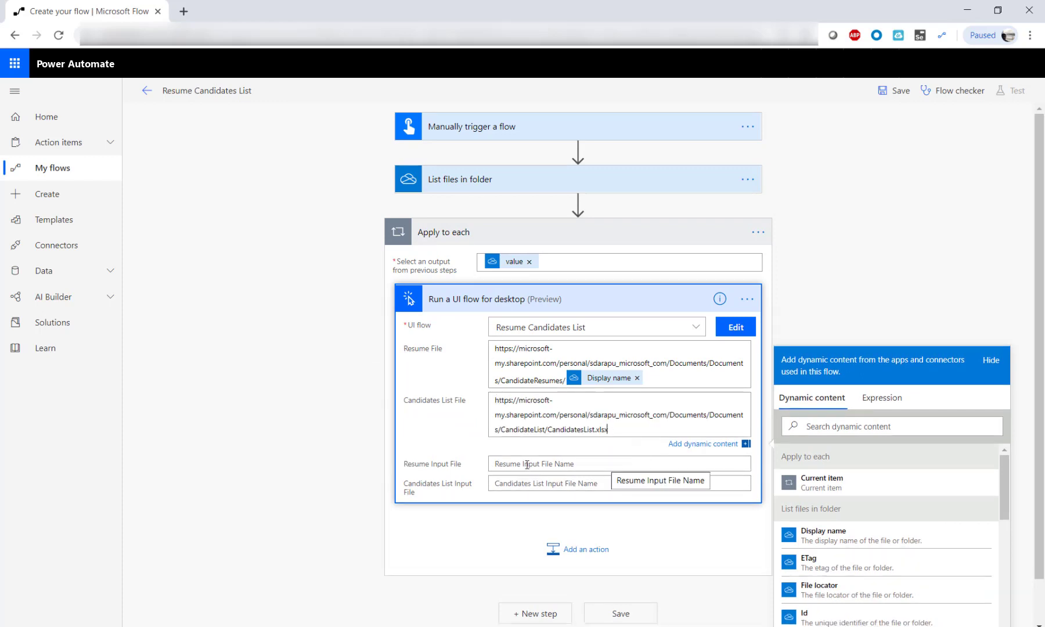
pyautogui.scroll(-3)
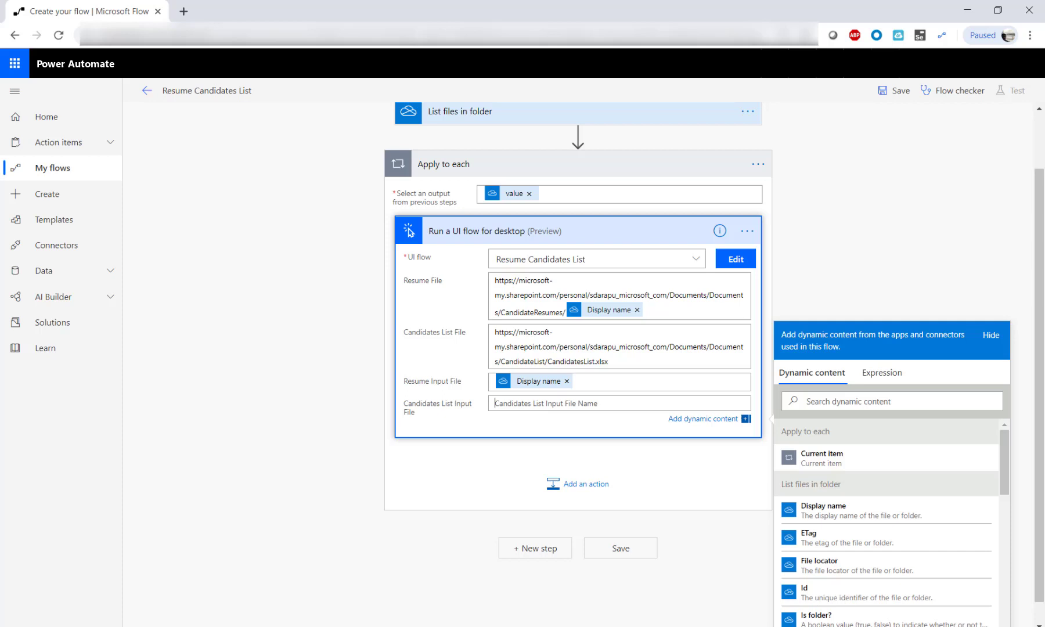
pyautogui.write('CandidatesList.xlsx')
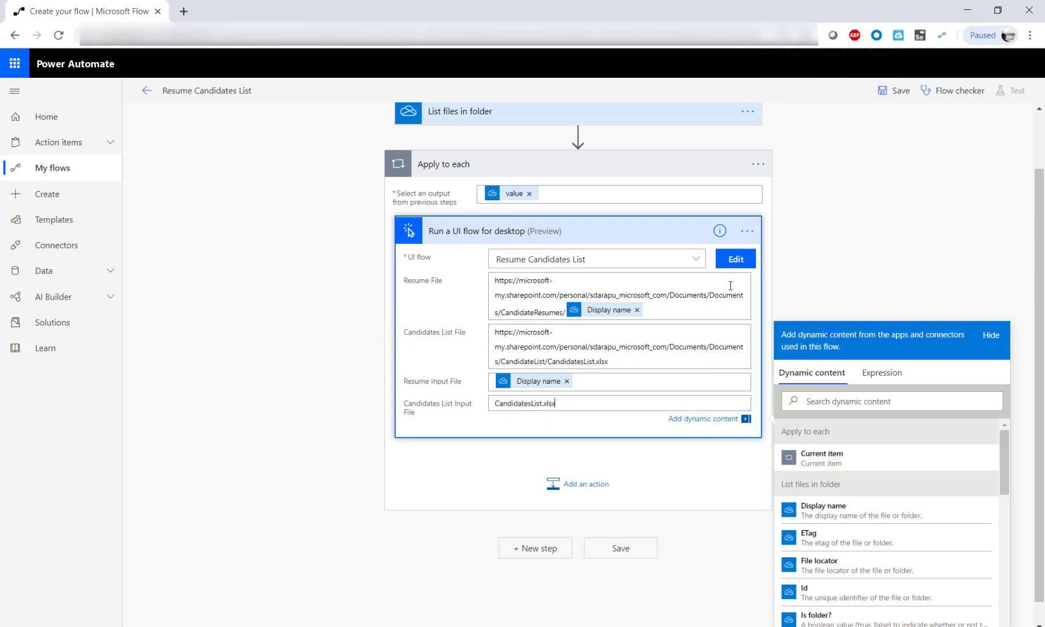
pyautogui.moveTo(701, 518)
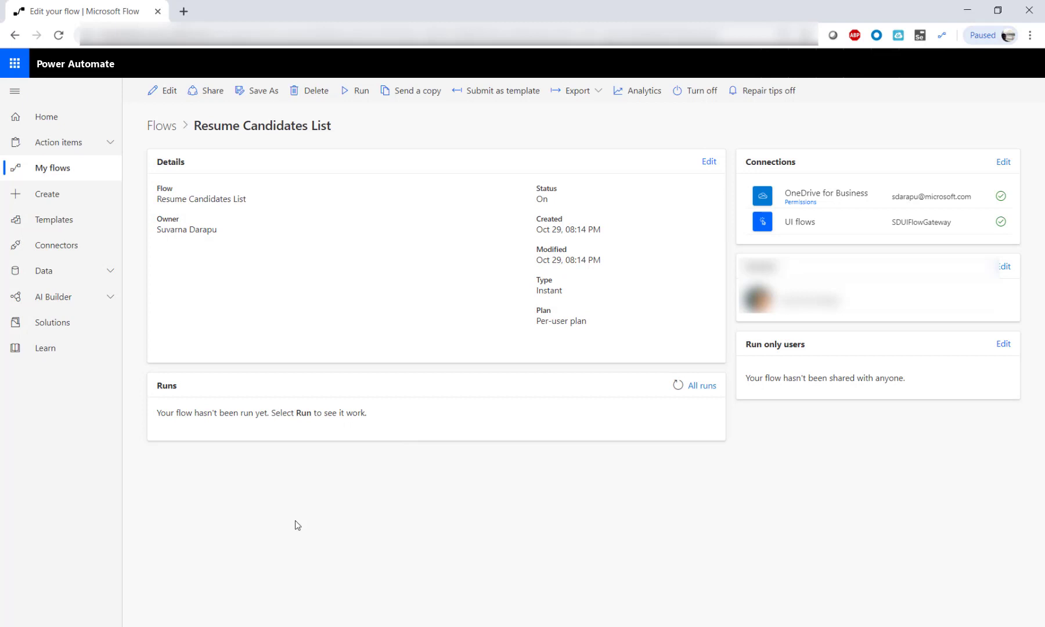
# Step: Run the Resume Candidates List flow and dismiss the run-started confirmation
pyautogui.click(361, 90)
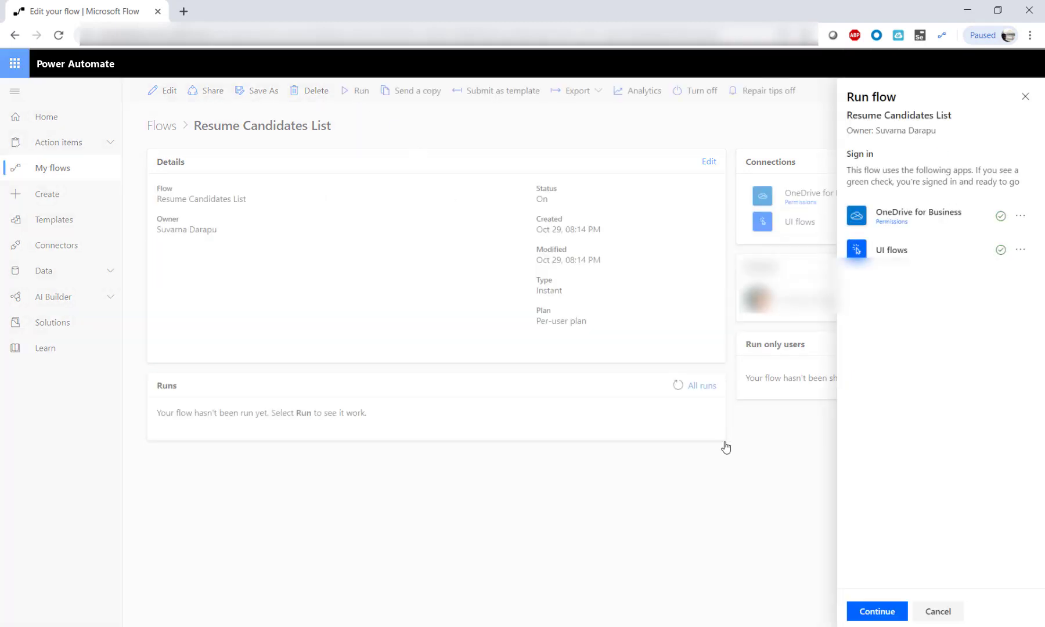
pyautogui.click(877, 611)
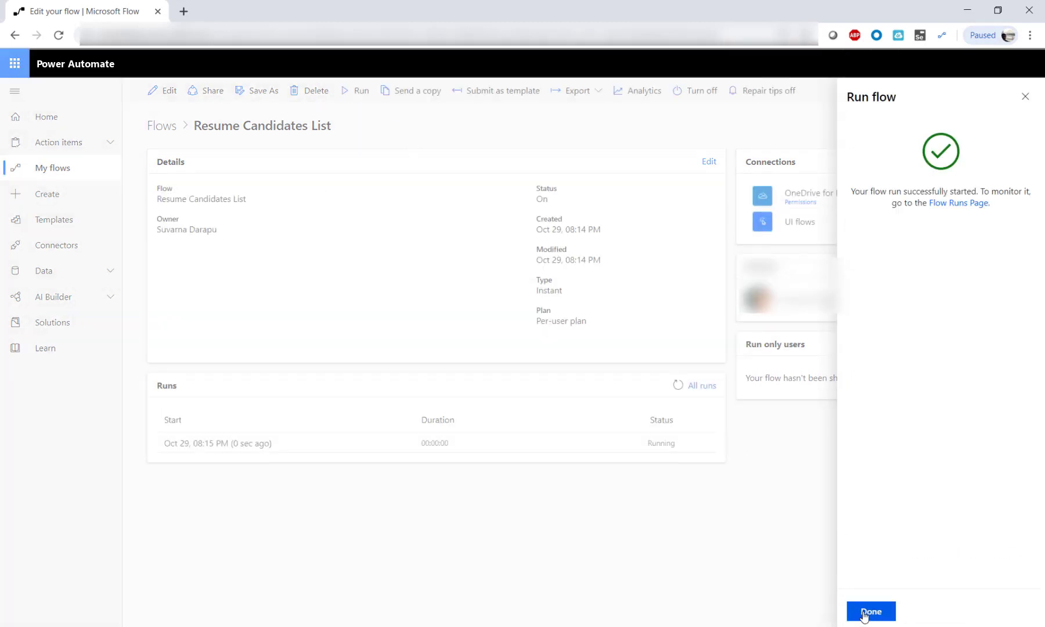
pyautogui.click(870, 612)
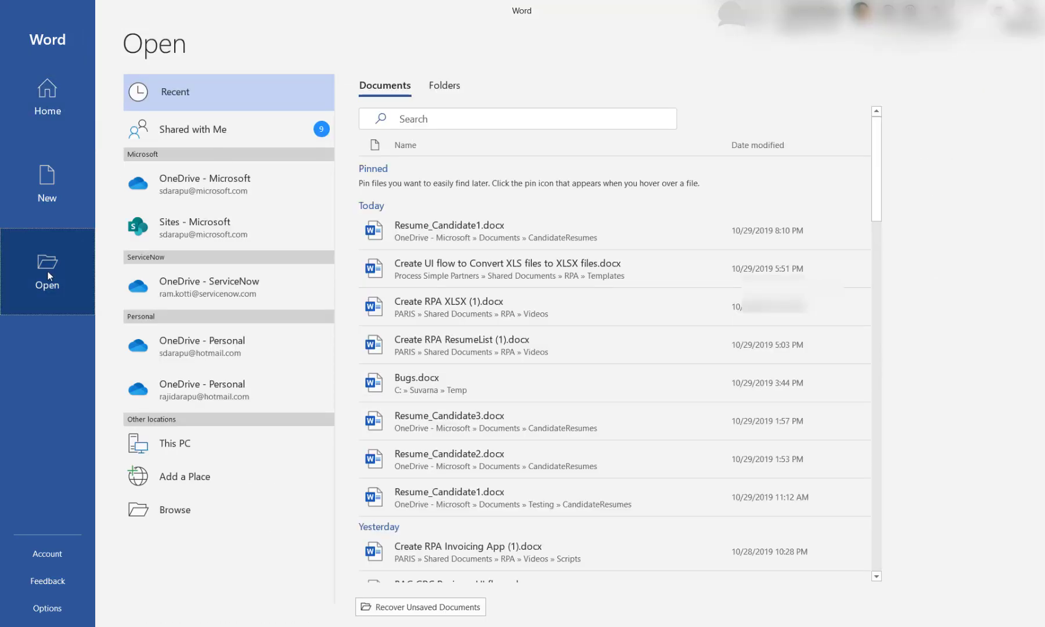
# Step: Open Resume_Candidate1.docx in Word and CandidatesList.xlsx from the SharePoint Documents path in Excel
pyautogui.click(175, 510)
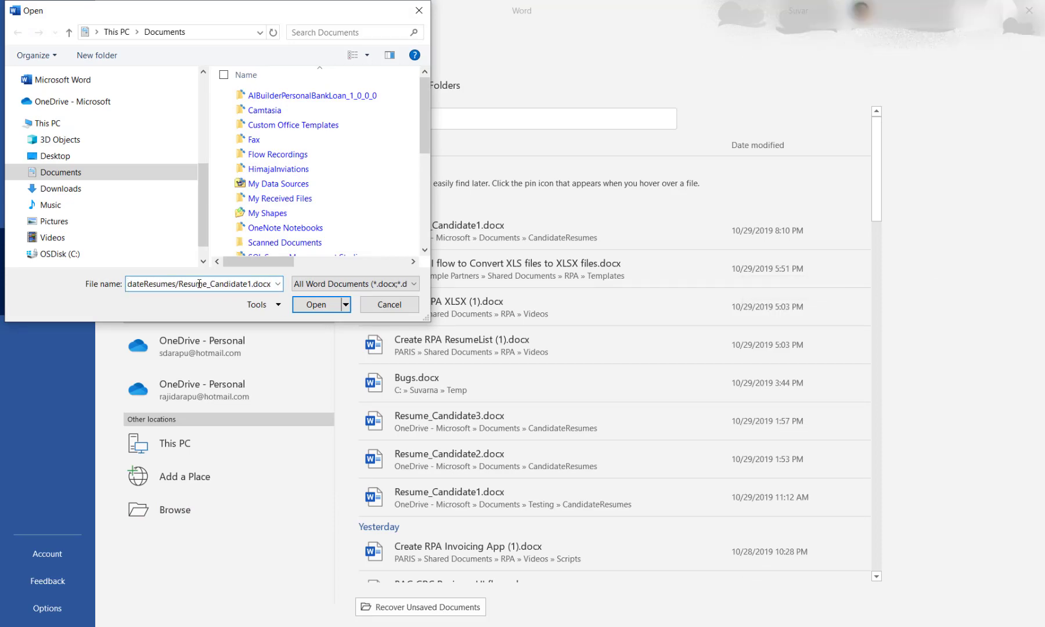
pyautogui.click(316, 304)
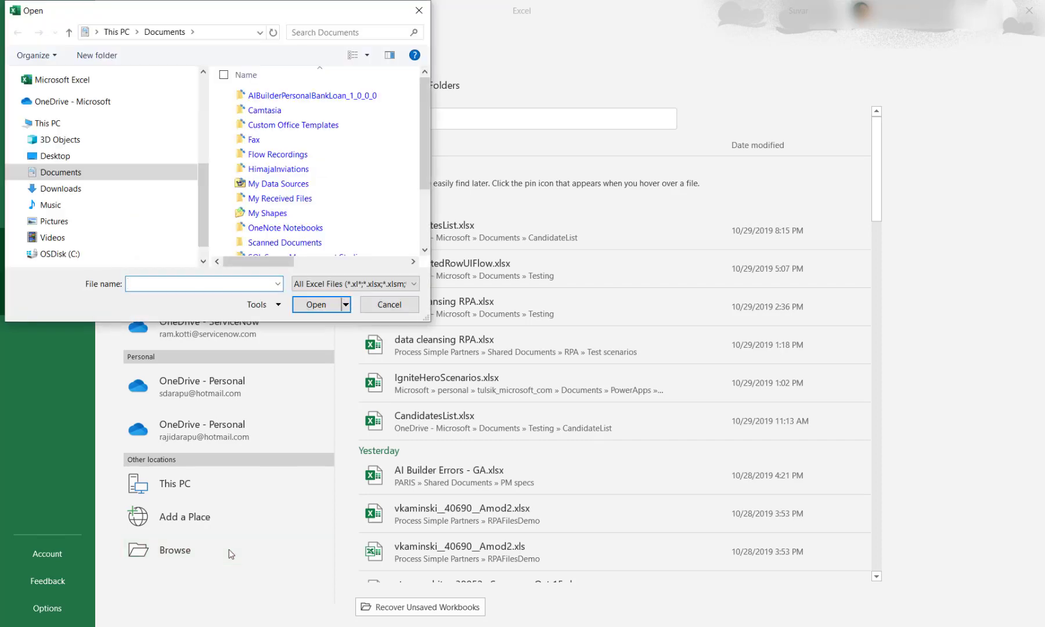
pyautogui.write('nal/sdarapu_microsoft_com/Documents')
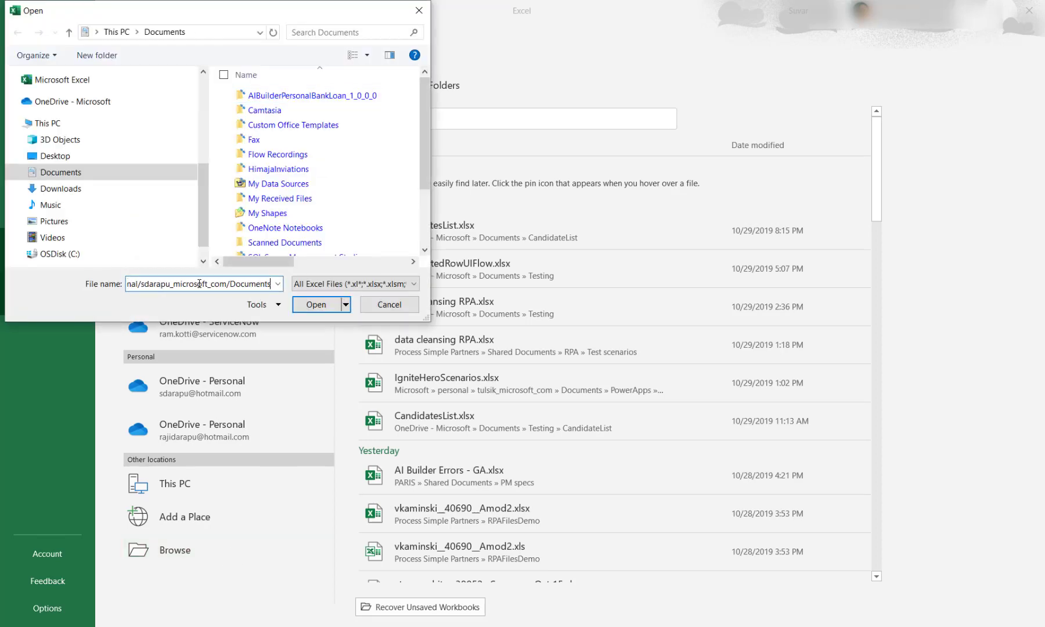
pyautogui.click(316, 304)
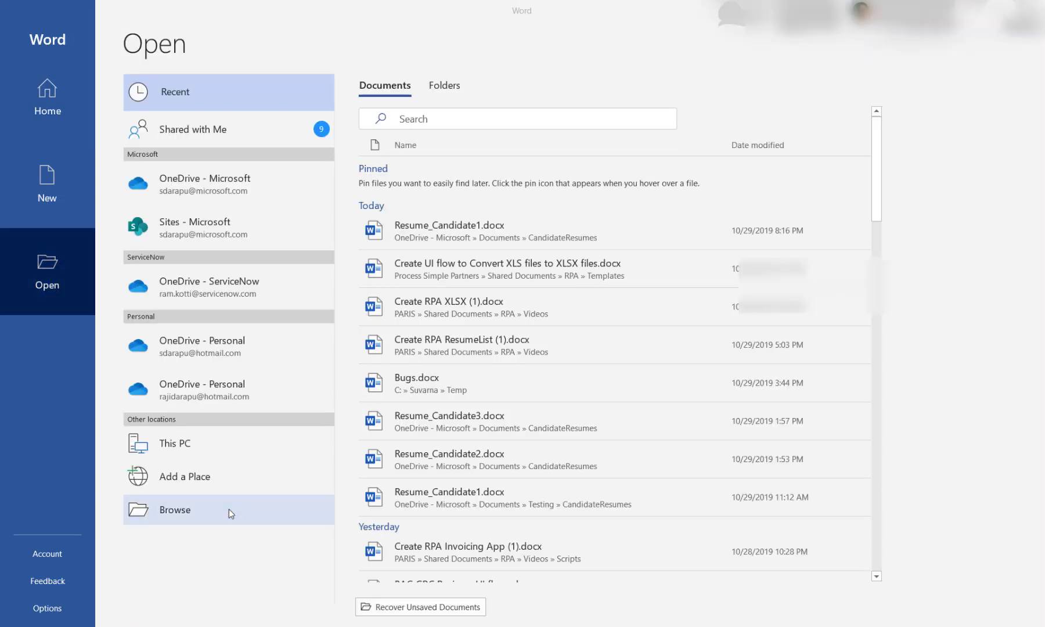
# Step: Open Resume_Candidate2.docx and CandidatesList.xlsx, then close the resume
pyautogui.click(174, 510)
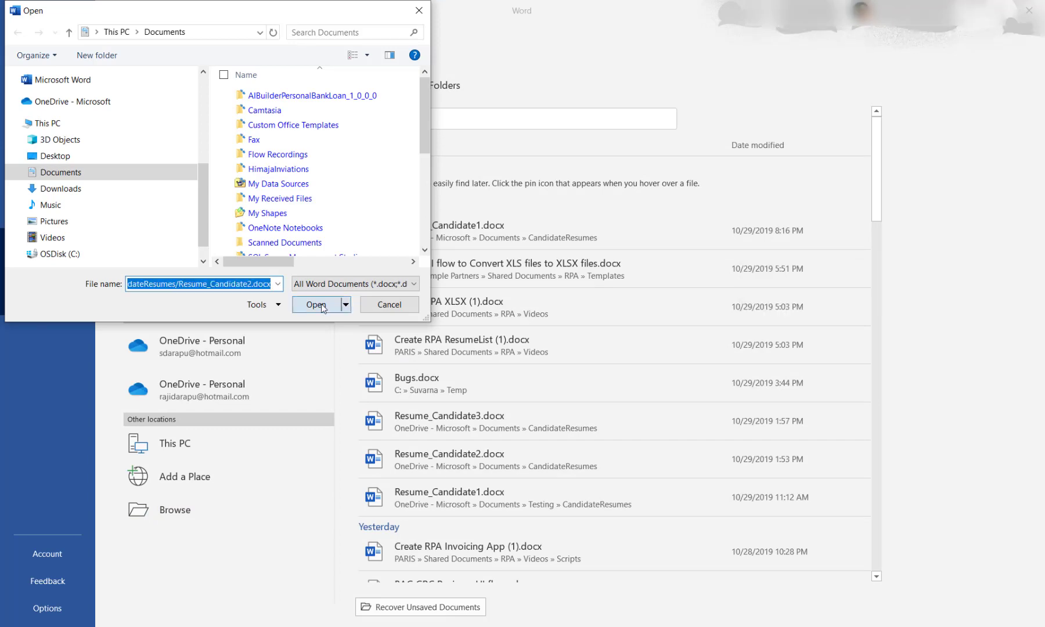
pyautogui.click(316, 304)
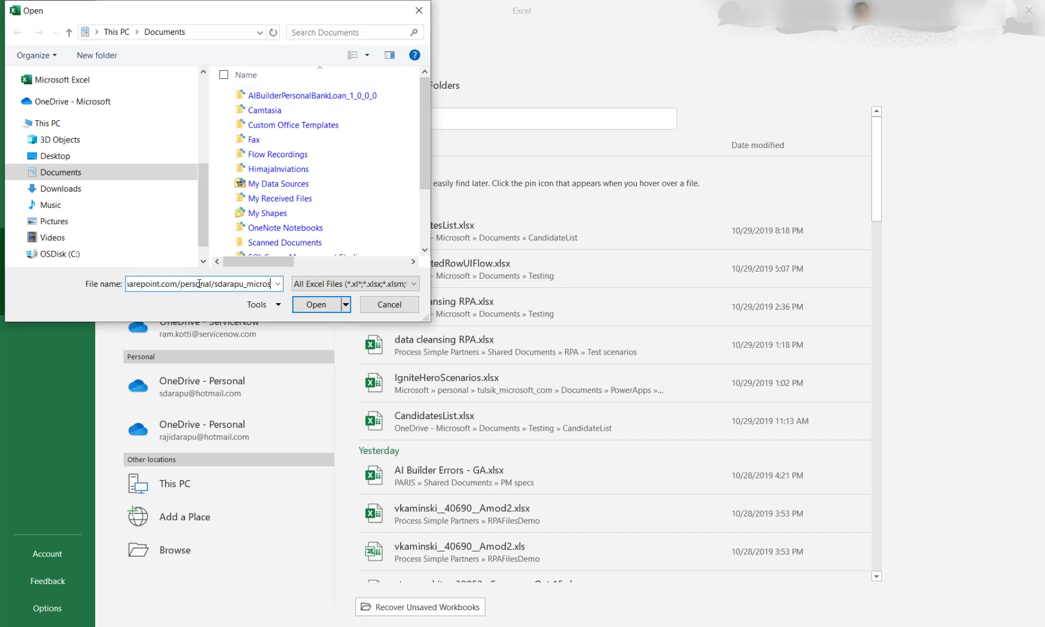
pyautogui.click(317, 305)
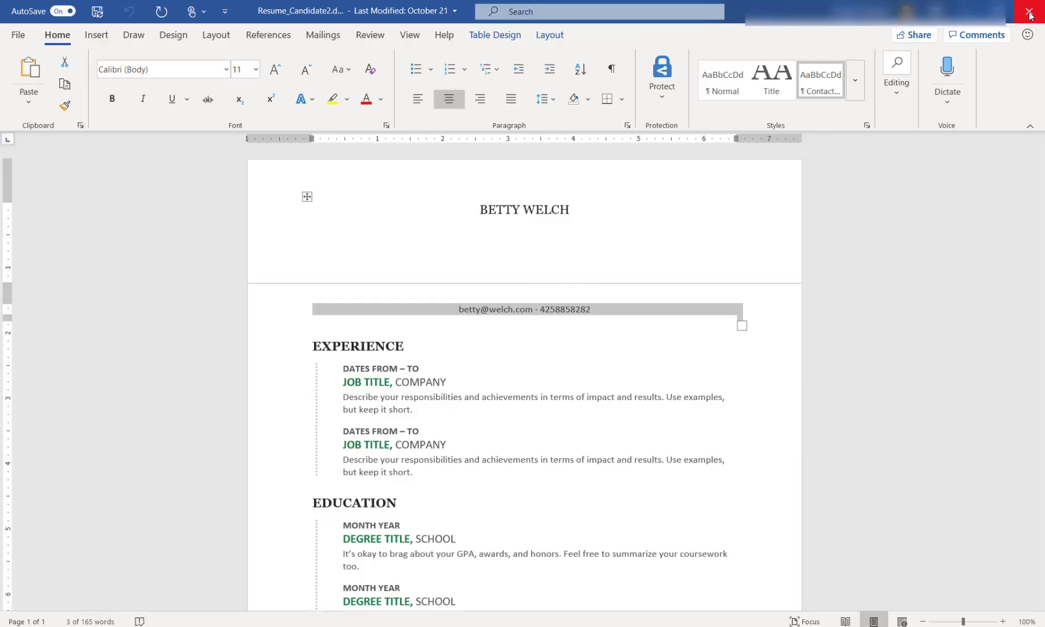
pyautogui.click(17, 35)
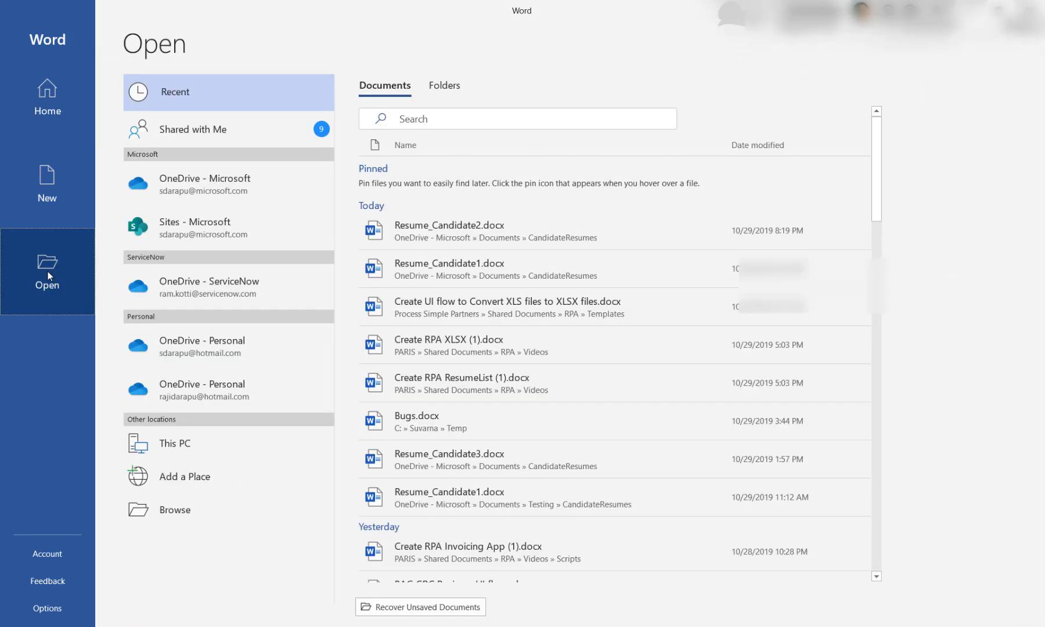
# Step: Open Resume_Candidate3.docx in Word and CandidatesList.xlsx in Excel
pyautogui.click(176, 510)
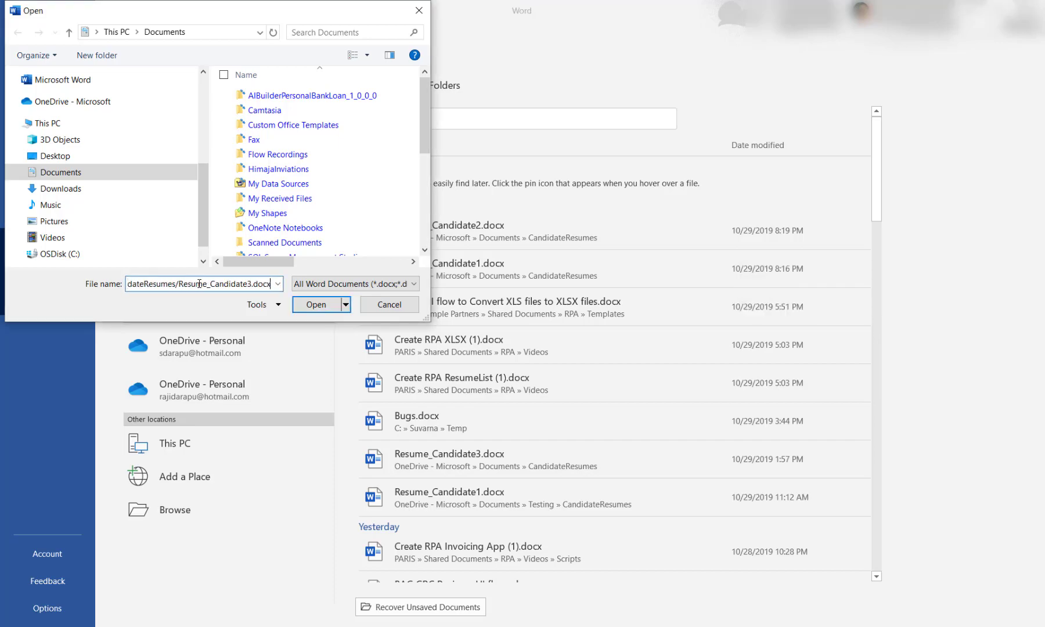
pyautogui.click(316, 305)
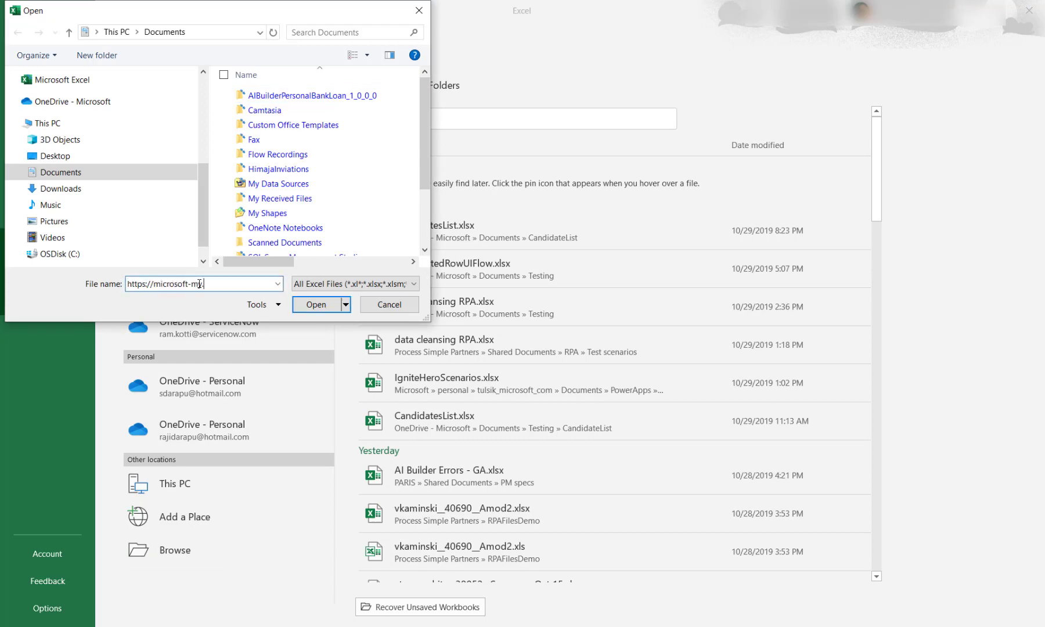
pyautogui.click(316, 305)
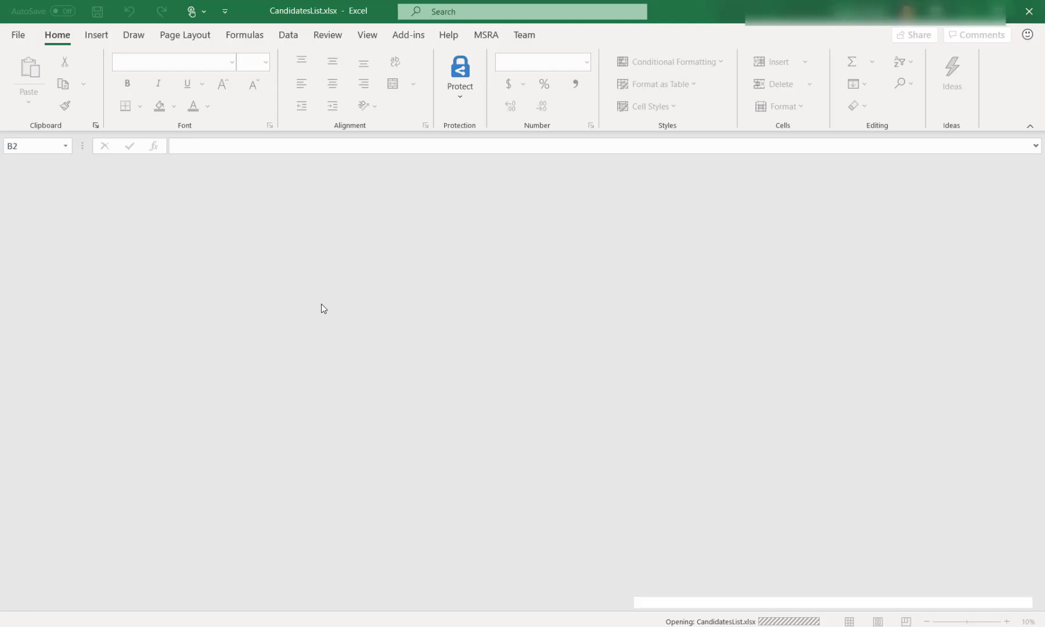